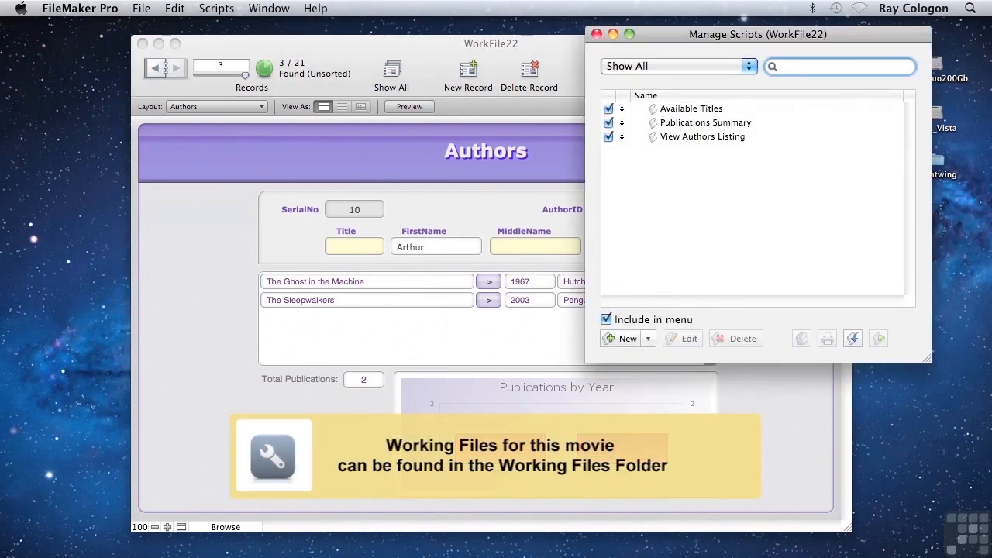
# - Open the View Authors Listing script for editing from Manage Scripts
pyautogui.click(841, 66)
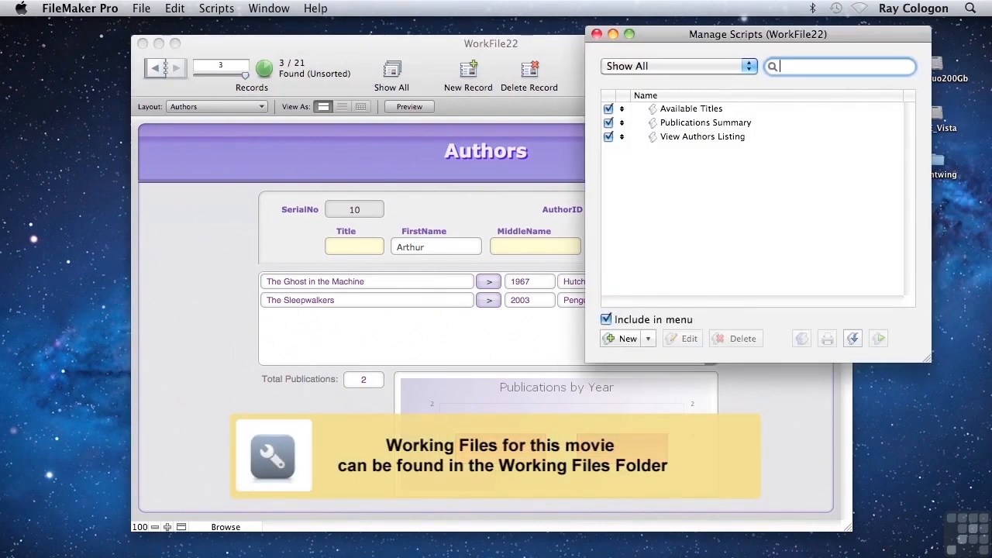
pyautogui.click(702, 137)
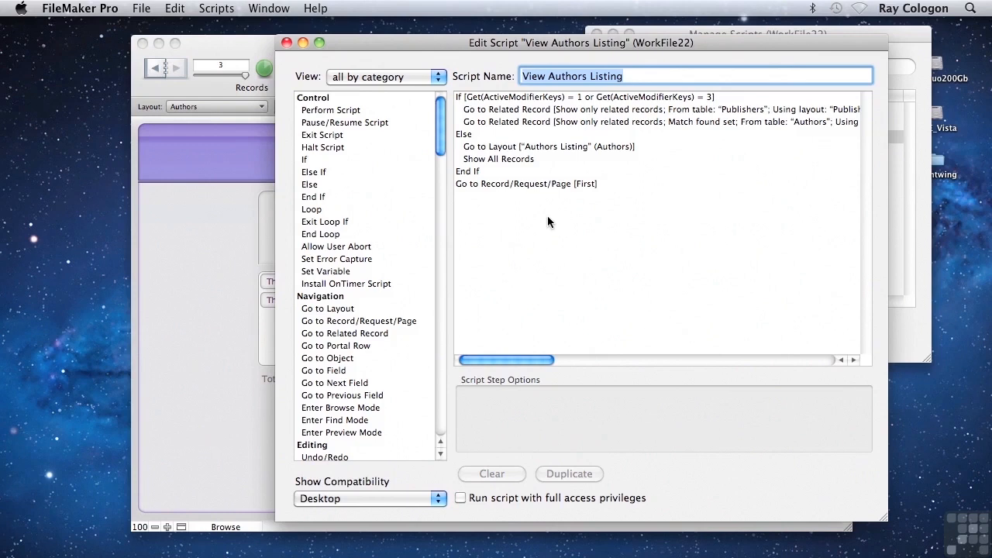
pyautogui.moveTo(538, 254)
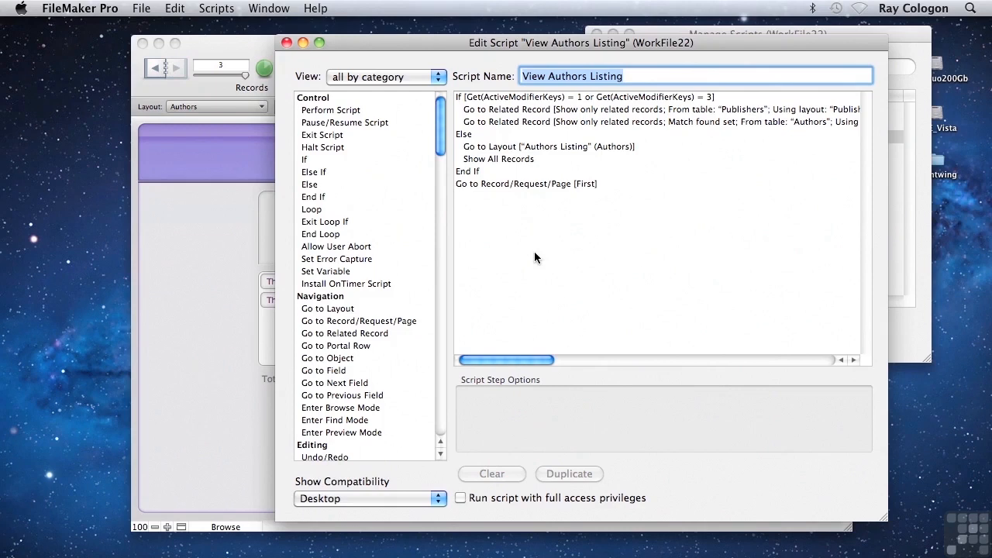
pyautogui.moveTo(512, 188)
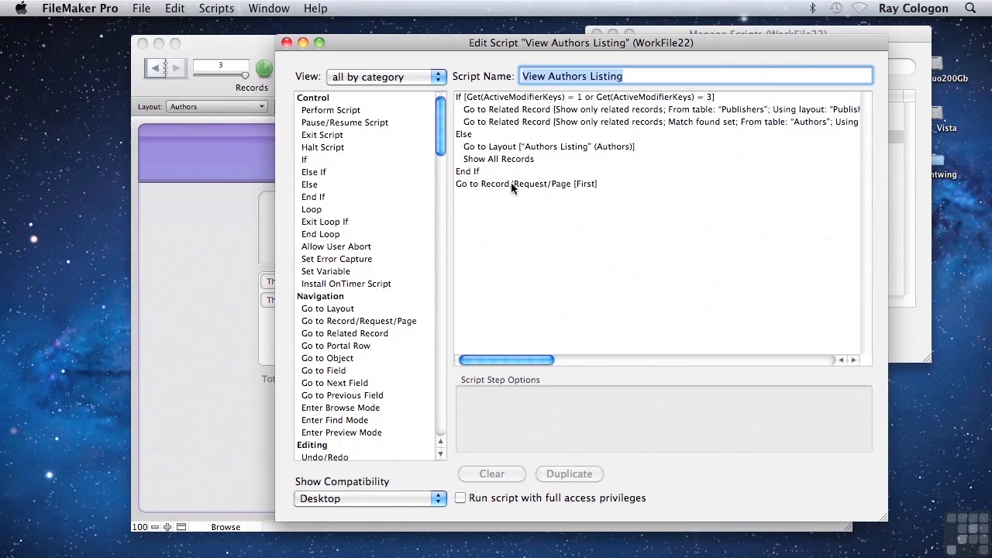
pyautogui.moveTo(493, 132)
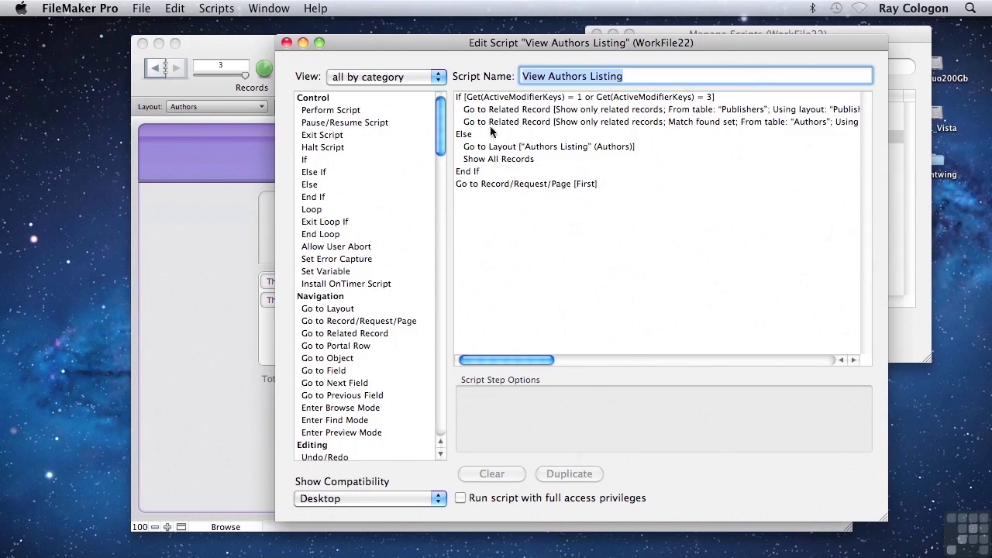
pyautogui.moveTo(583, 196)
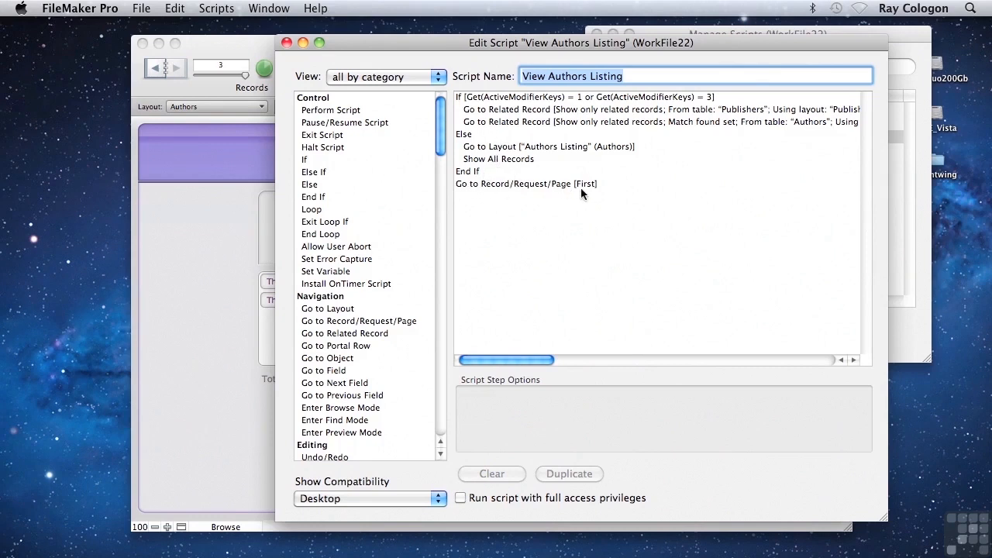
pyautogui.moveTo(518, 192)
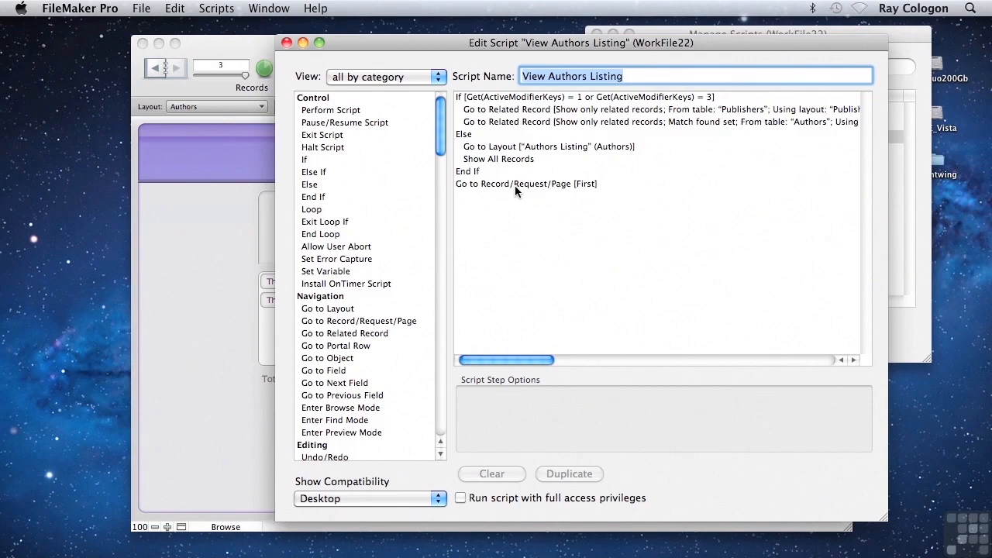
pyautogui.moveTo(533, 116)
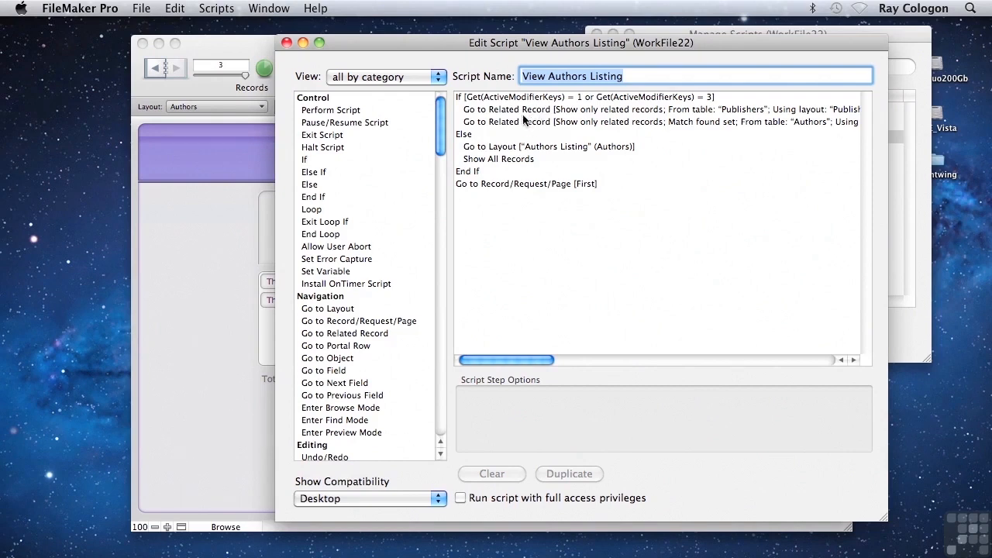
# - Insert a Loop after the second Go to Related Record step and add an Exit Loop If inside it
pyautogui.click(462, 134)
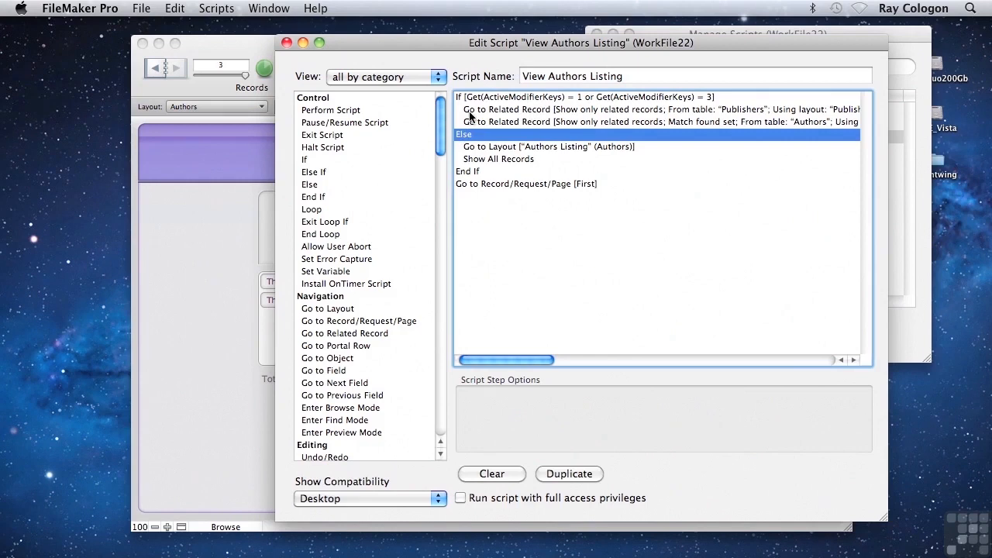
pyautogui.click(659, 121)
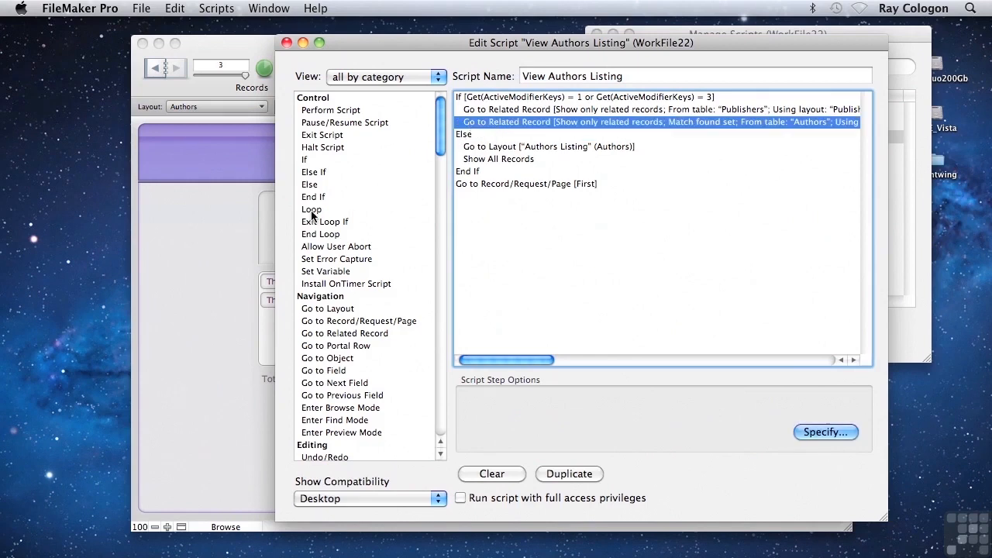
pyautogui.click(310, 209)
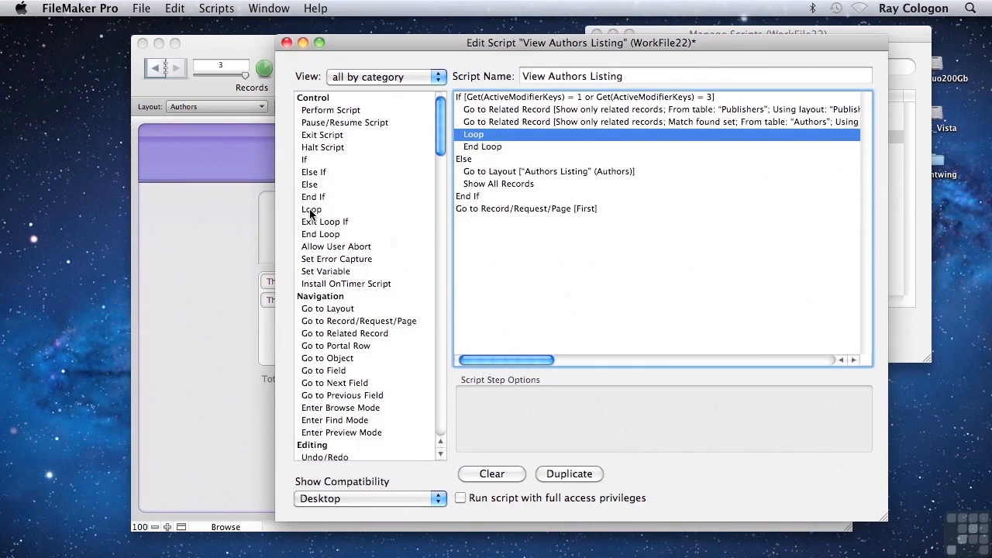
pyautogui.moveTo(453, 152)
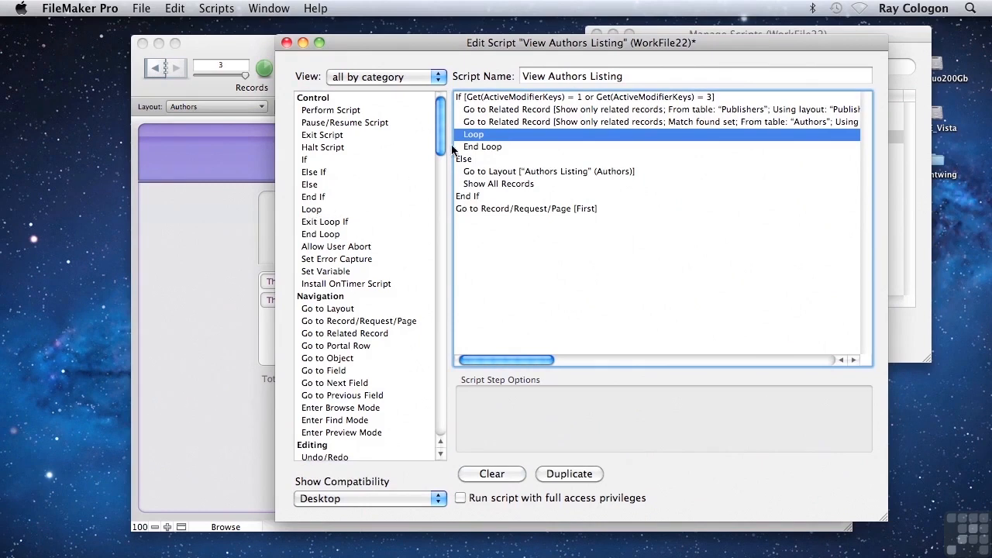
pyautogui.click(483, 145)
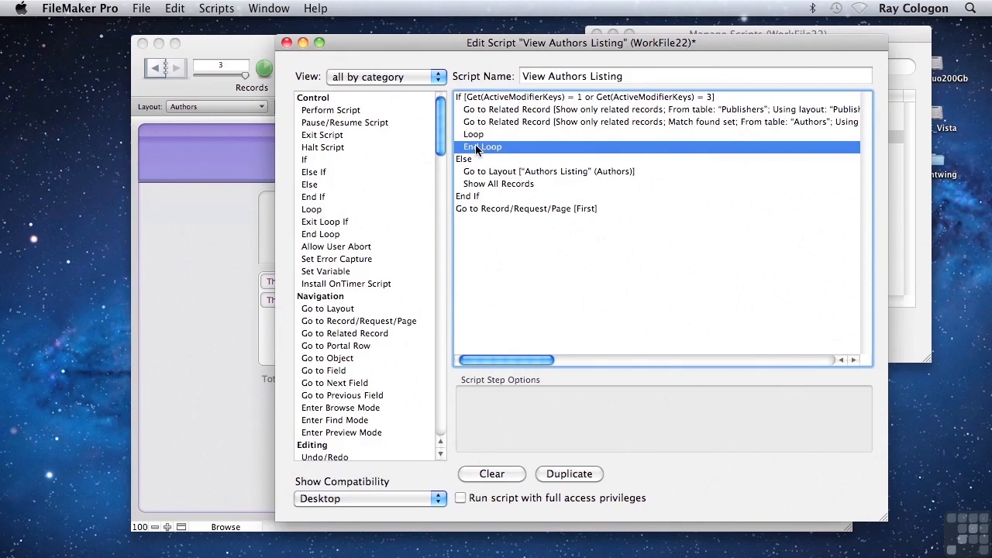
pyautogui.click(473, 133)
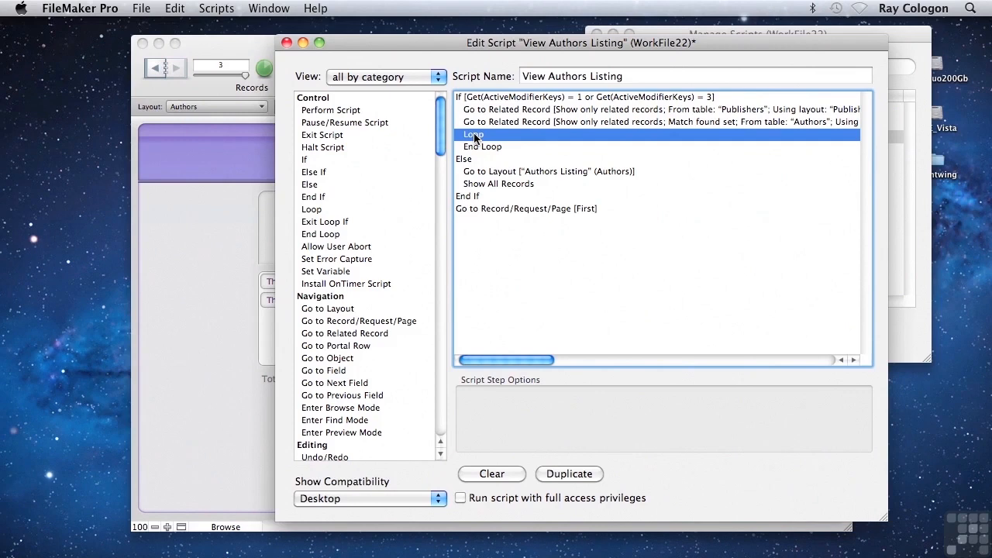
pyautogui.moveTo(320, 226)
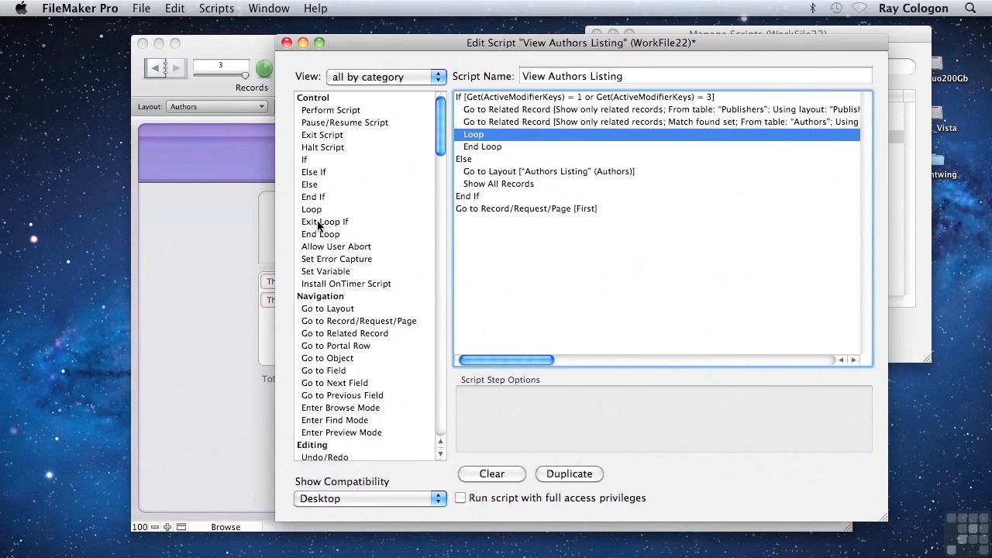
pyautogui.doubleClick(325, 222)
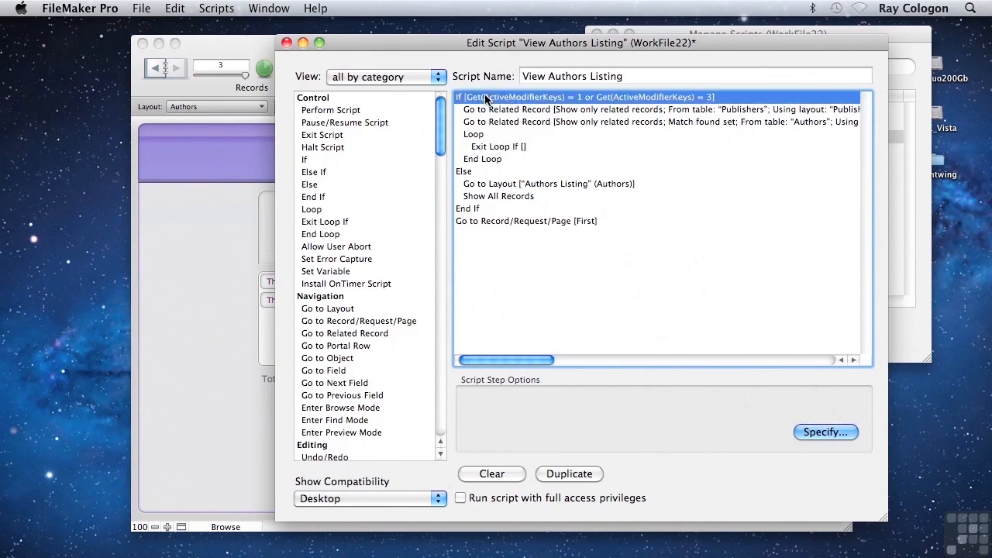
pyautogui.moveTo(481, 126)
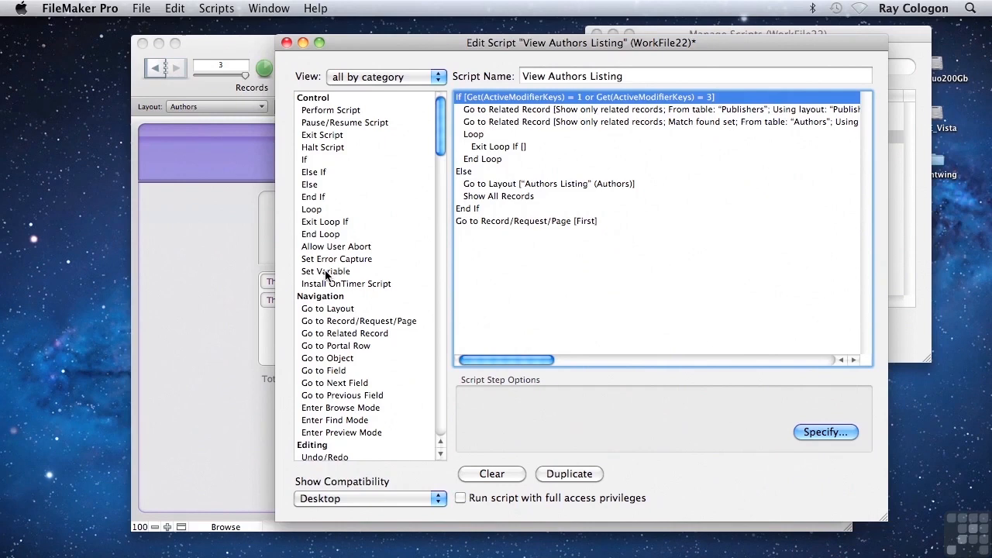
# - Add a Set Variable step storing Authors::AuthorID in $ID at the top of the branch
pyautogui.doubleClick(325, 269)
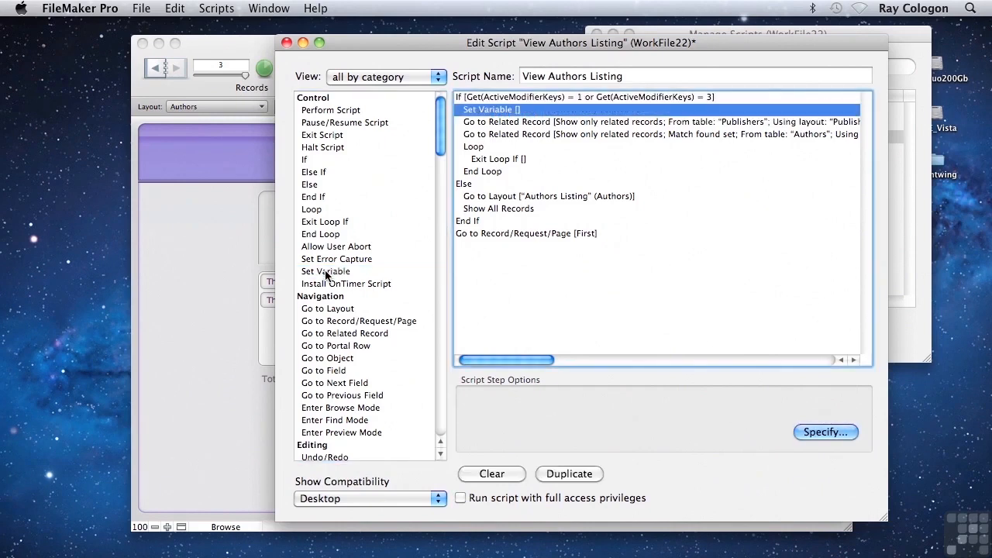
pyautogui.moveTo(499, 105)
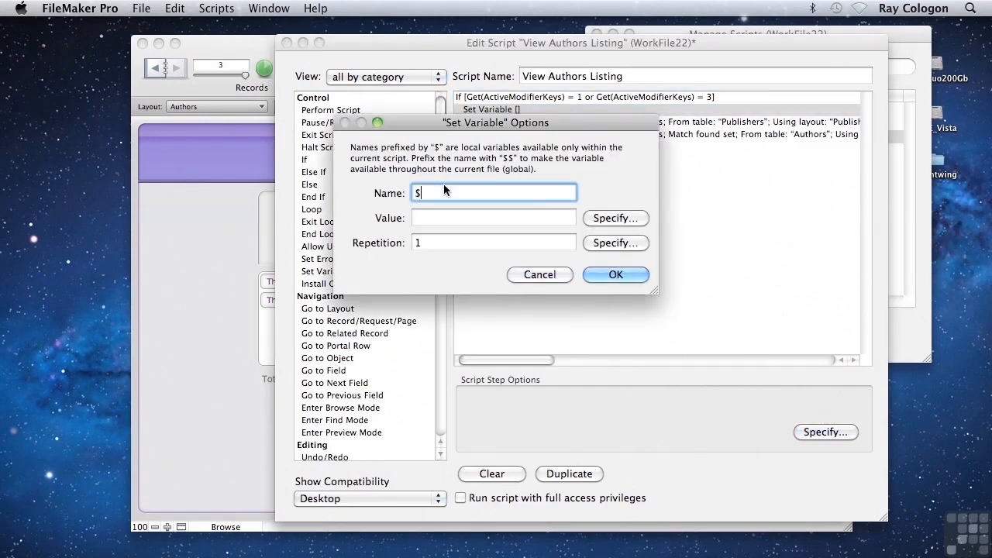
pyautogui.write('ID')
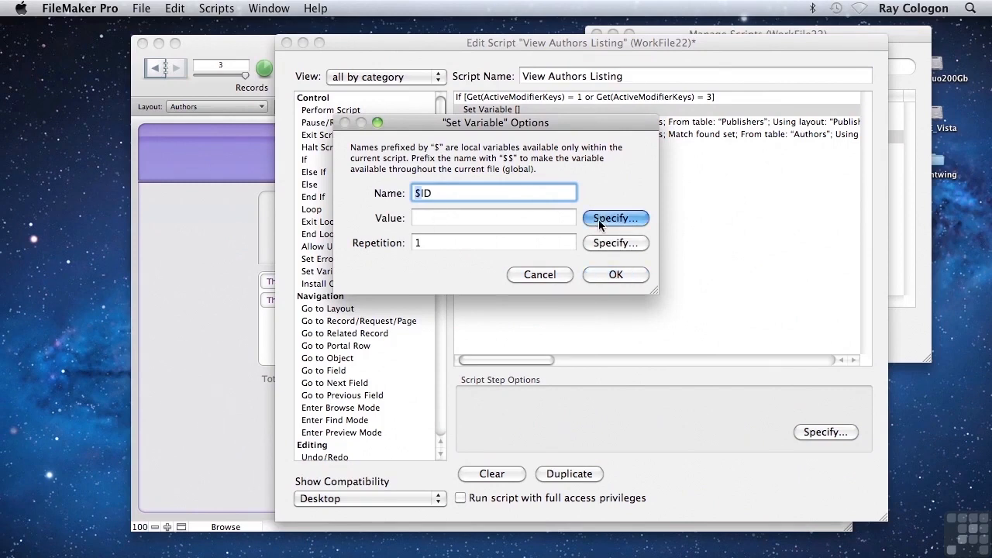
pyautogui.click(614, 217)
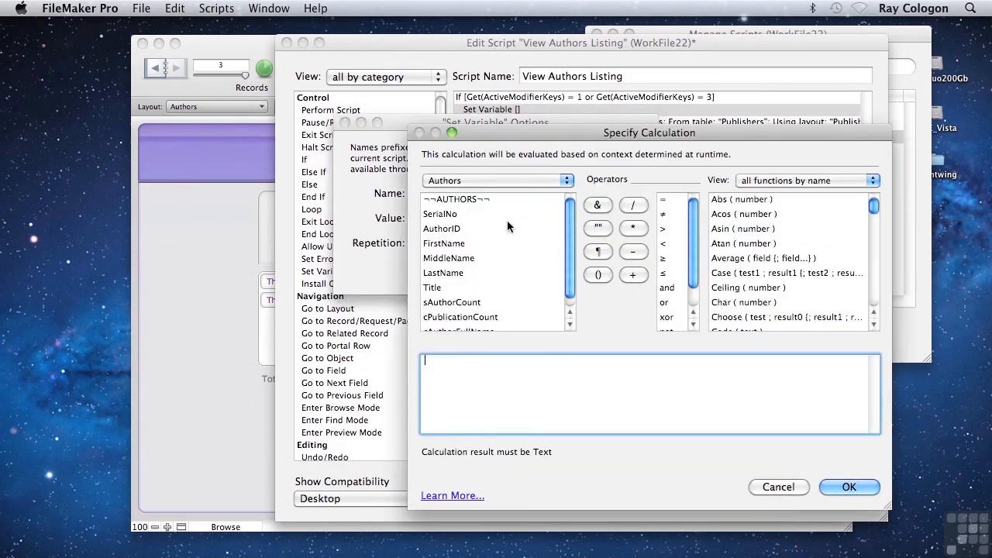
pyautogui.doubleClick(442, 230)
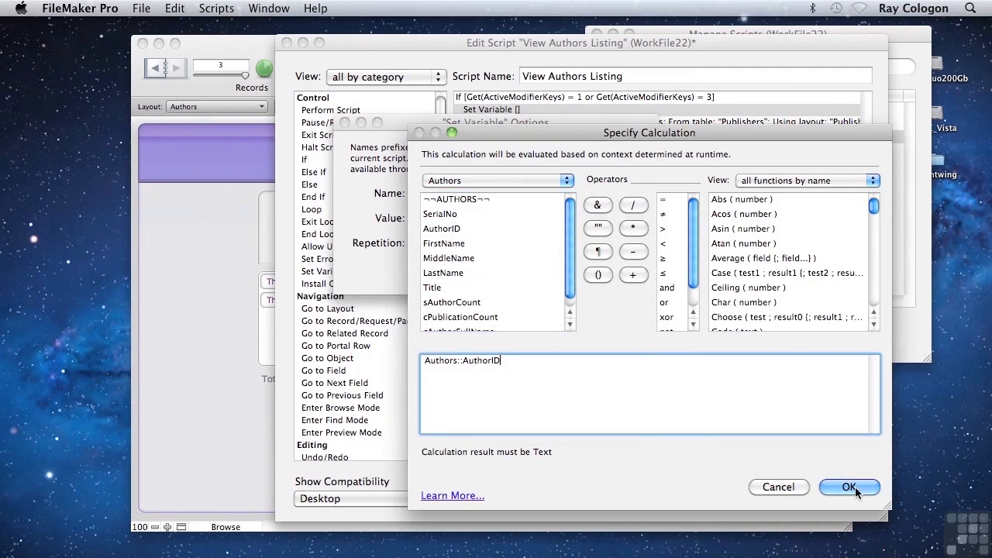
pyautogui.click(850, 487)
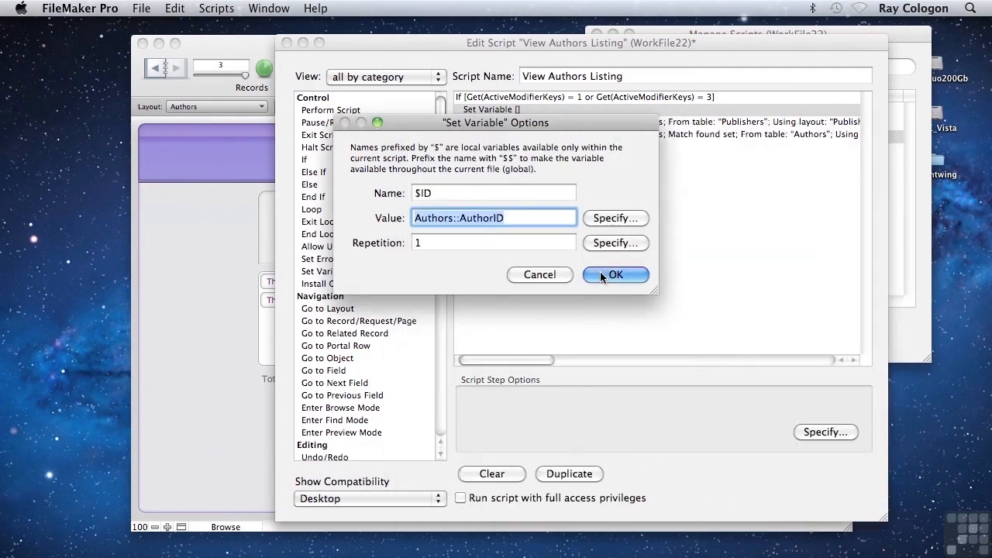
pyautogui.click(614, 275)
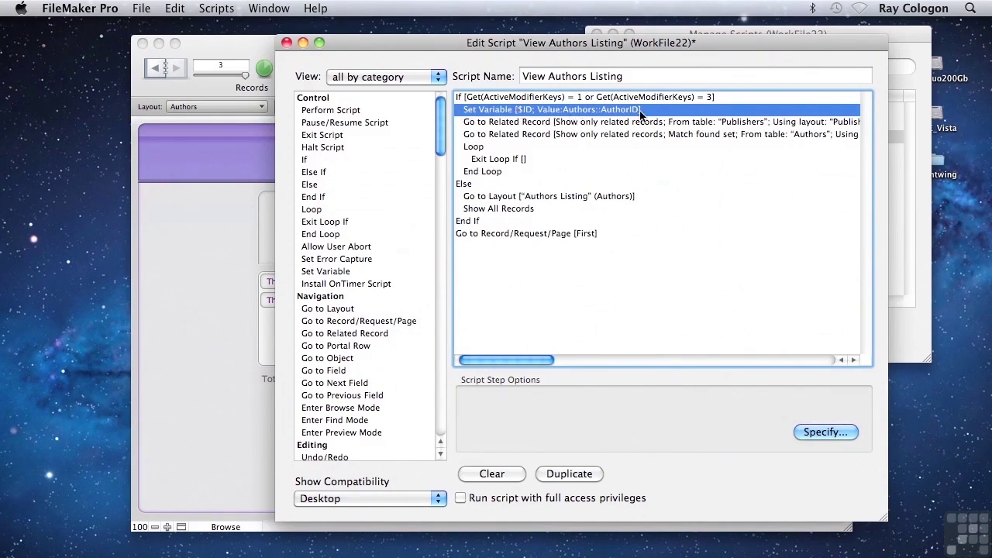
pyautogui.moveTo(524, 114)
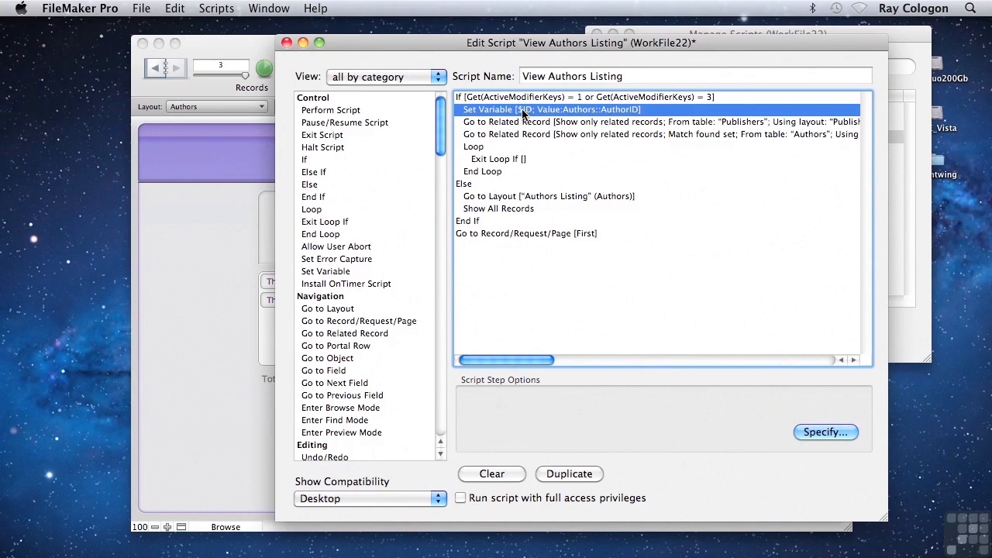
pyautogui.moveTo(499, 174)
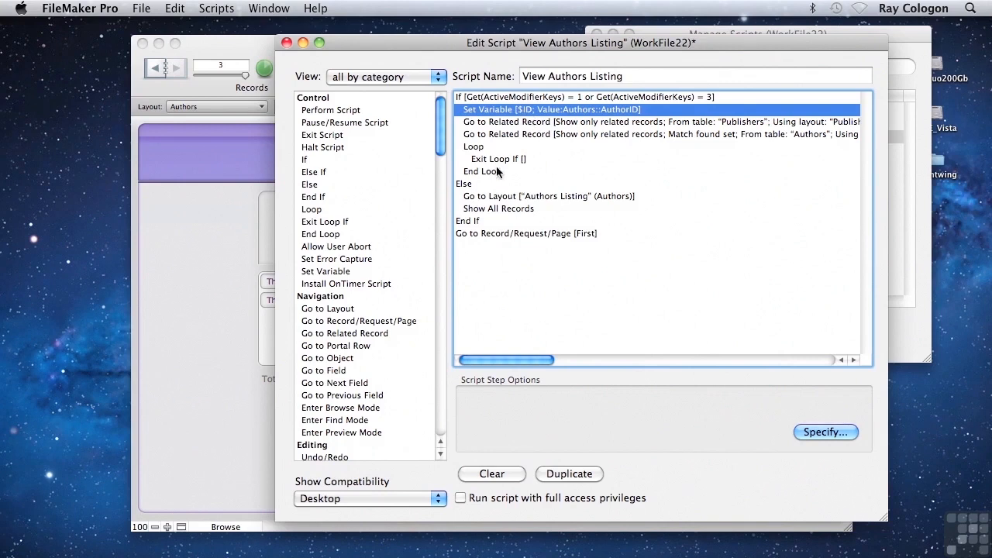
pyautogui.moveTo(493, 127)
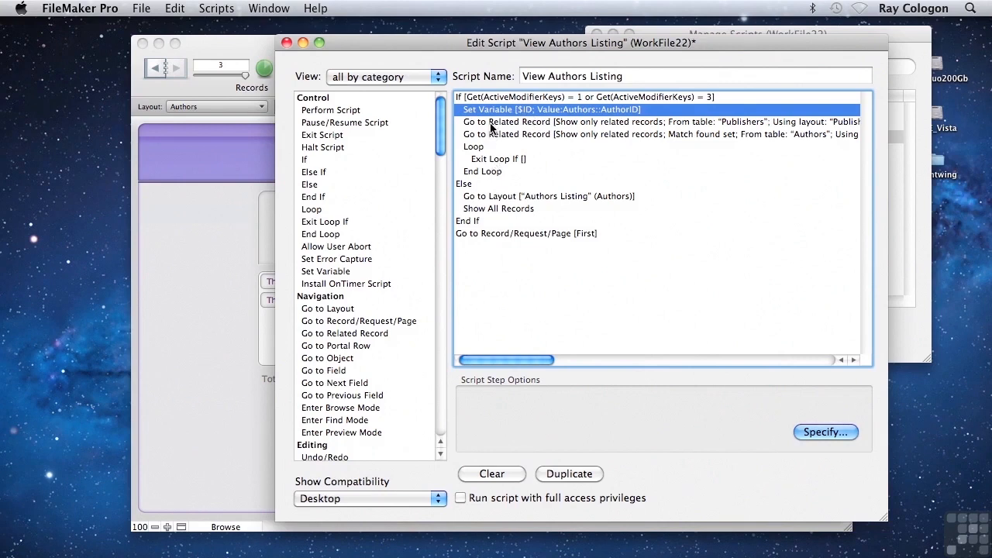
# - Set the Exit Loop If condition to $ID = Authors::AuthorID
pyautogui.click(659, 133)
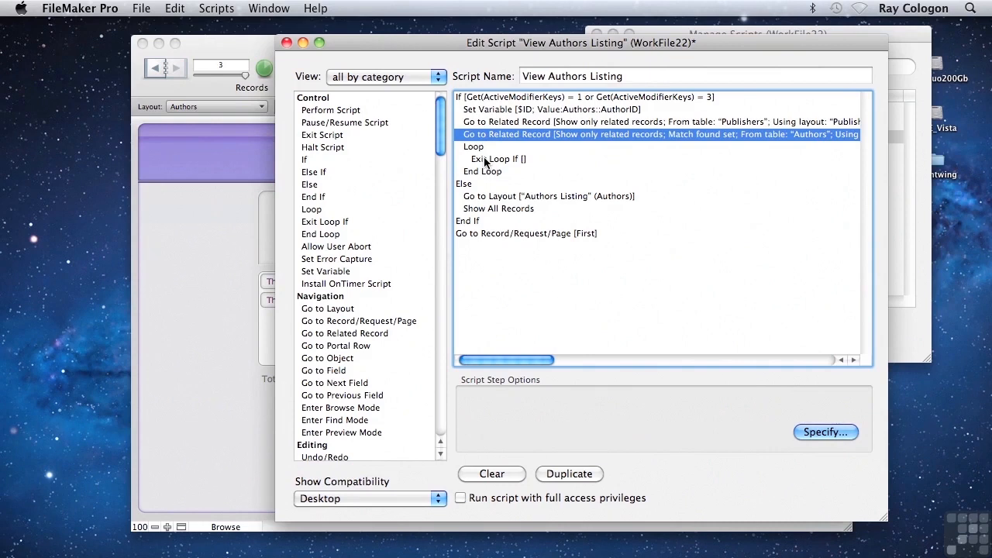
pyautogui.click(825, 431)
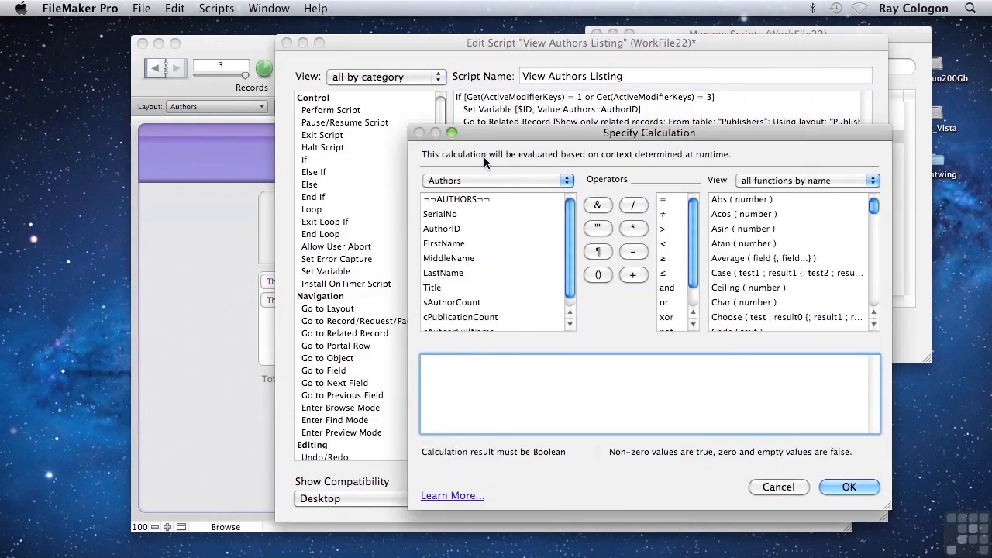
pyautogui.write('s')
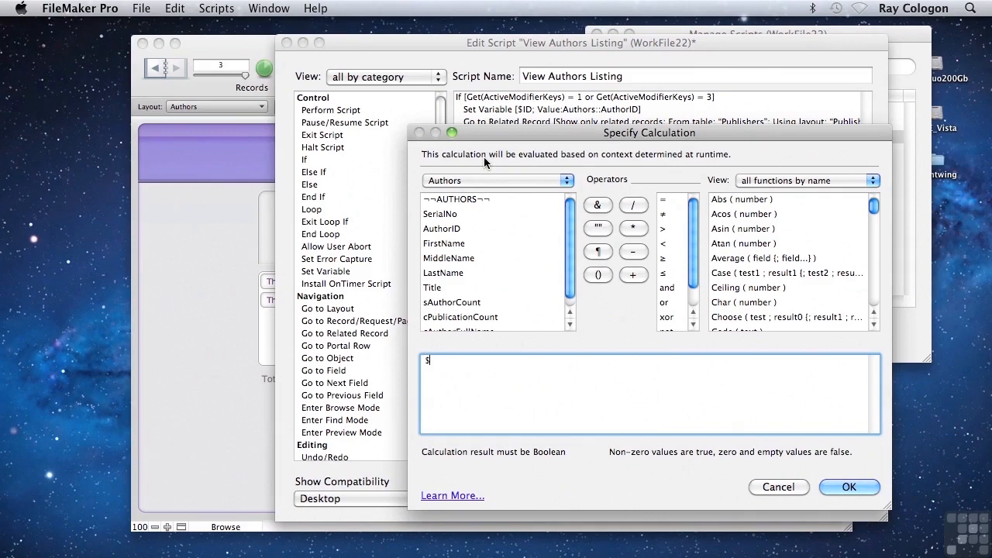
pyautogui.write('ID =')
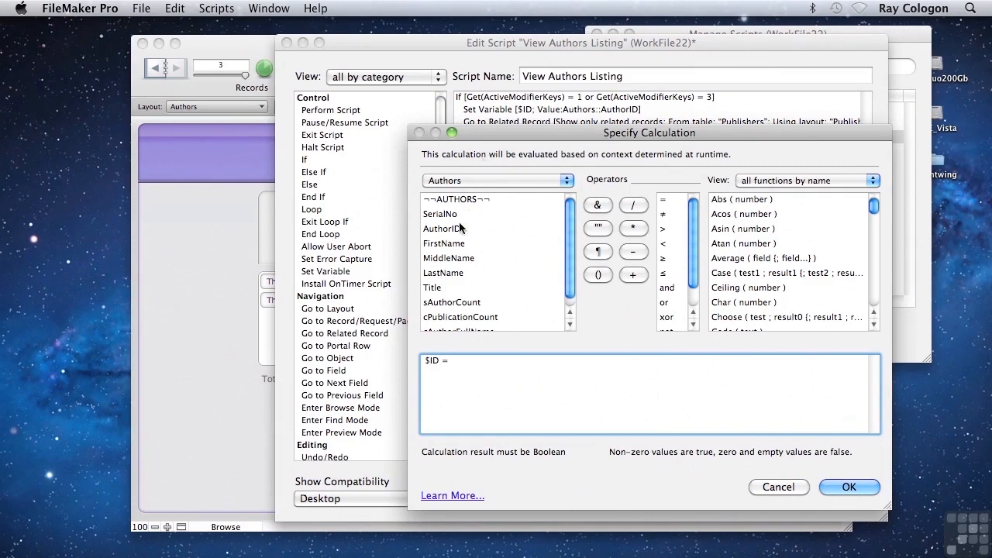
pyautogui.doubleClick(442, 228)
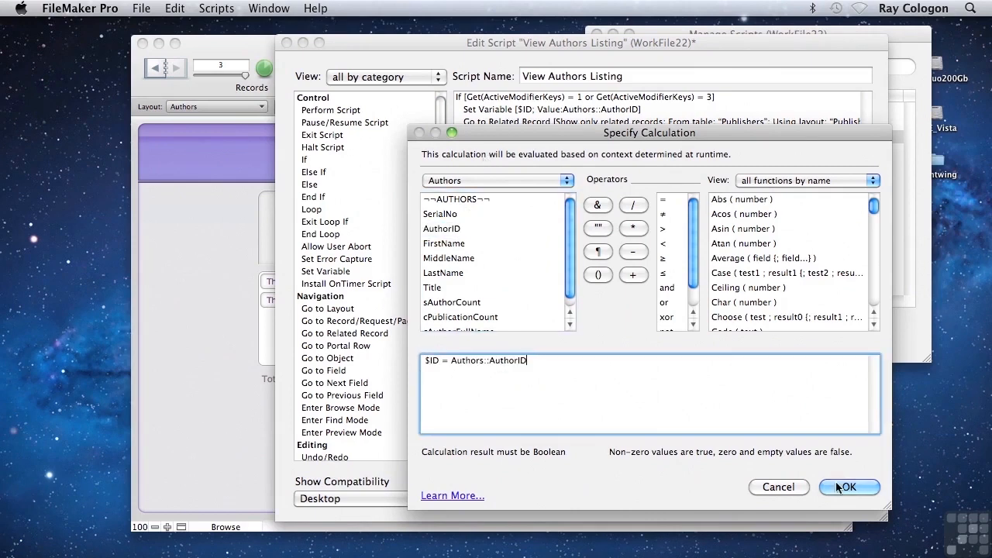
pyautogui.click(848, 487)
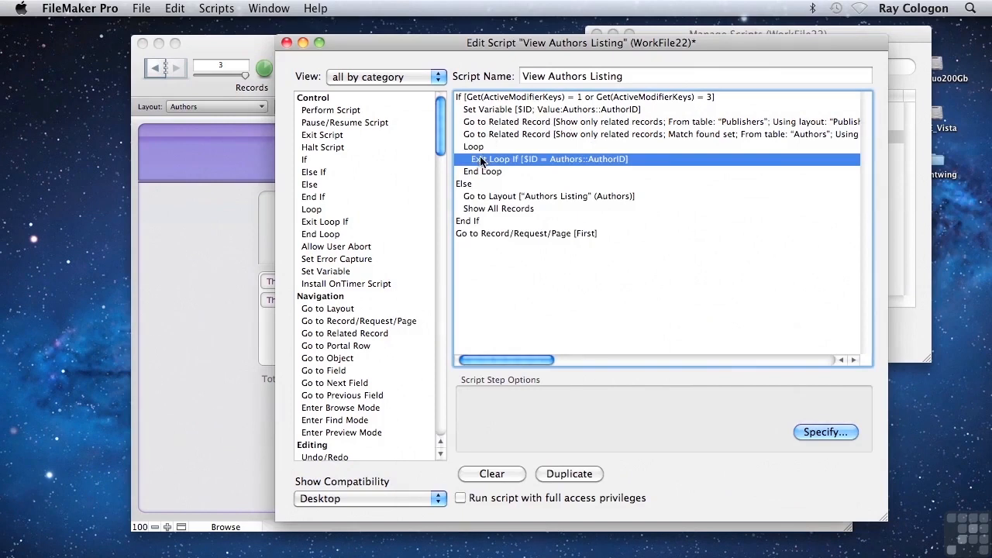
pyautogui.moveTo(468, 143)
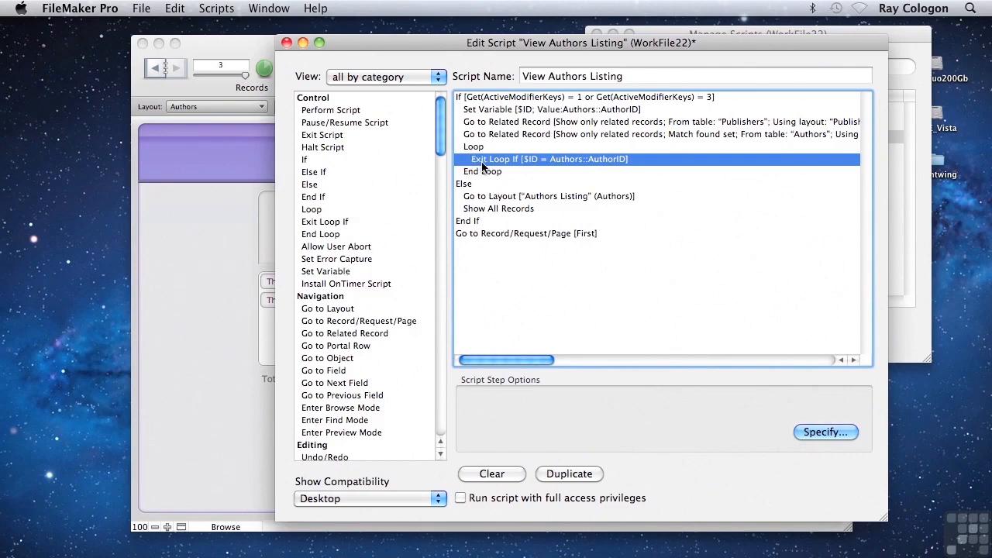
pyautogui.moveTo(484, 163)
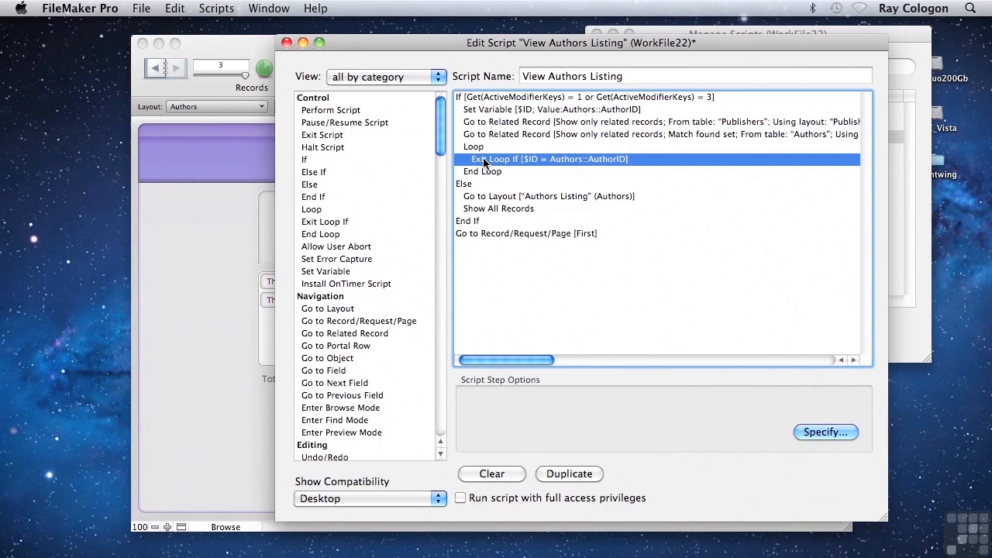
pyautogui.moveTo(390, 321)
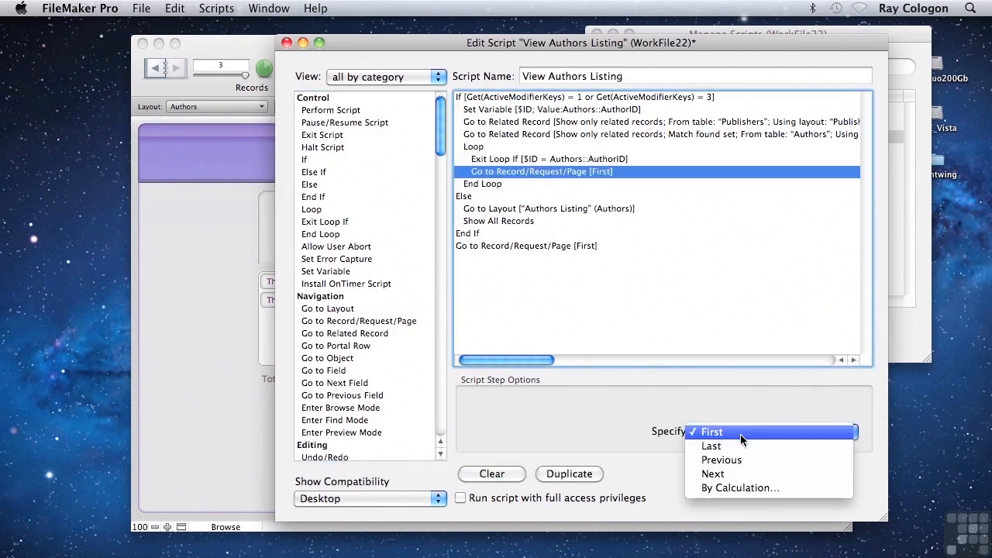
# - Make the Go to Record/Request/Page step go to Next with Exit after last checked
pyautogui.click(713, 475)
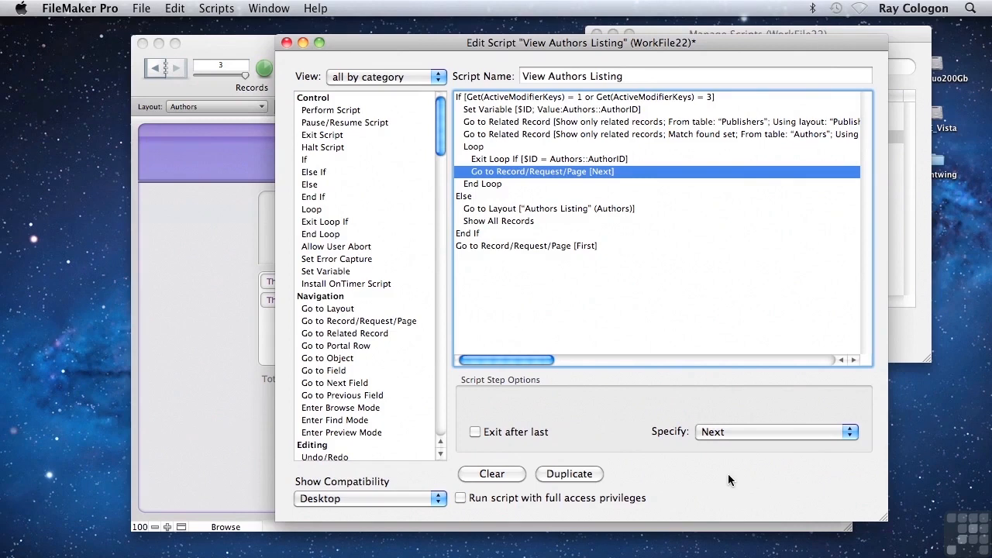
pyautogui.moveTo(480, 442)
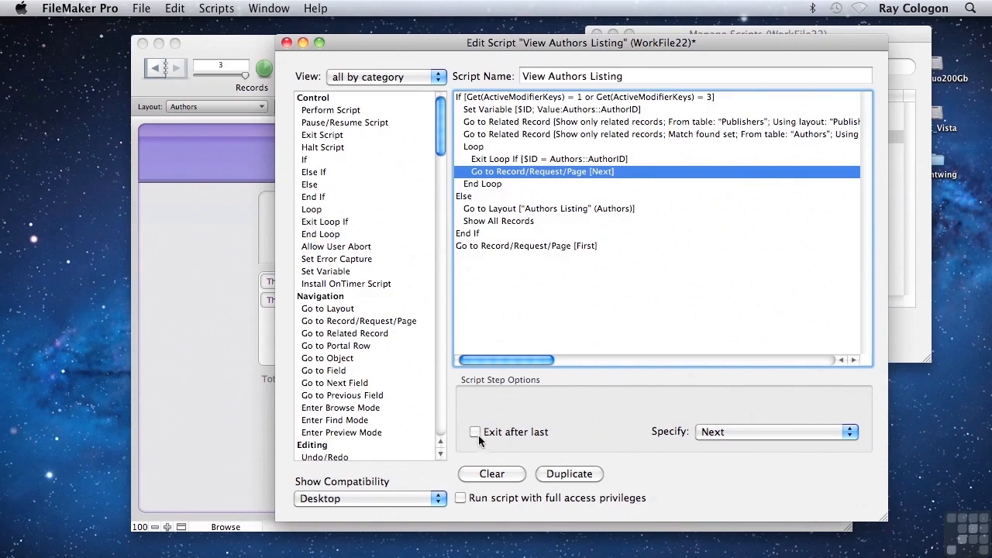
pyautogui.click(474, 431)
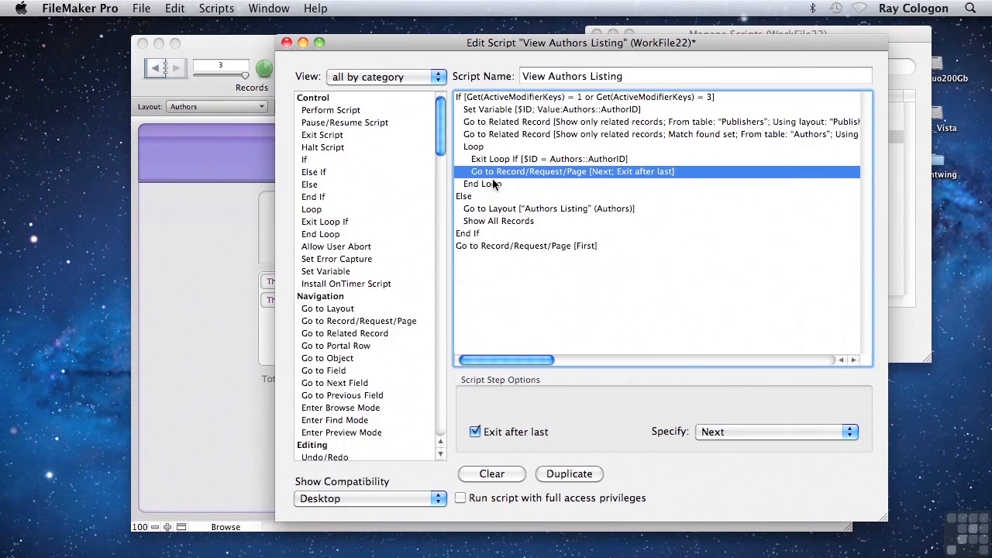
pyautogui.moveTo(487, 147)
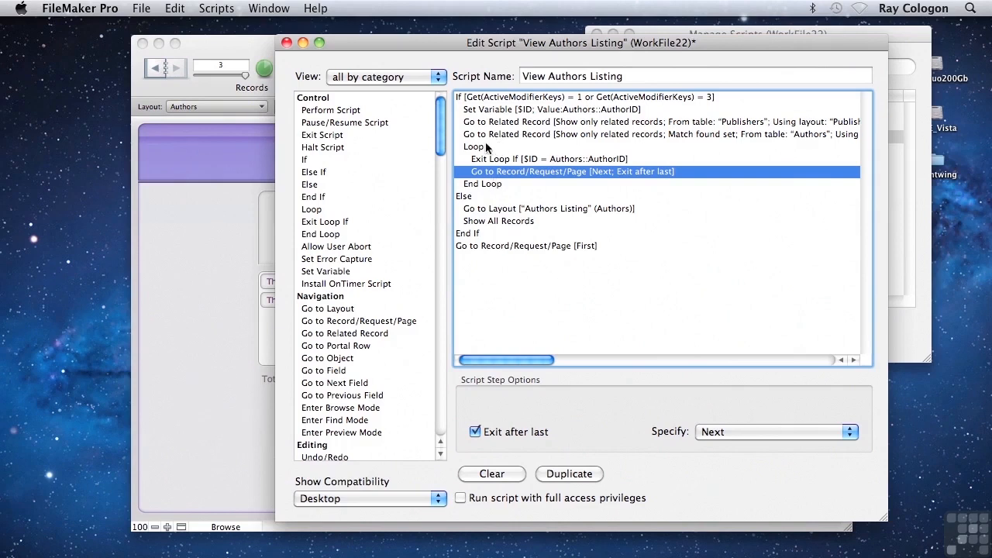
pyautogui.moveTo(489, 223)
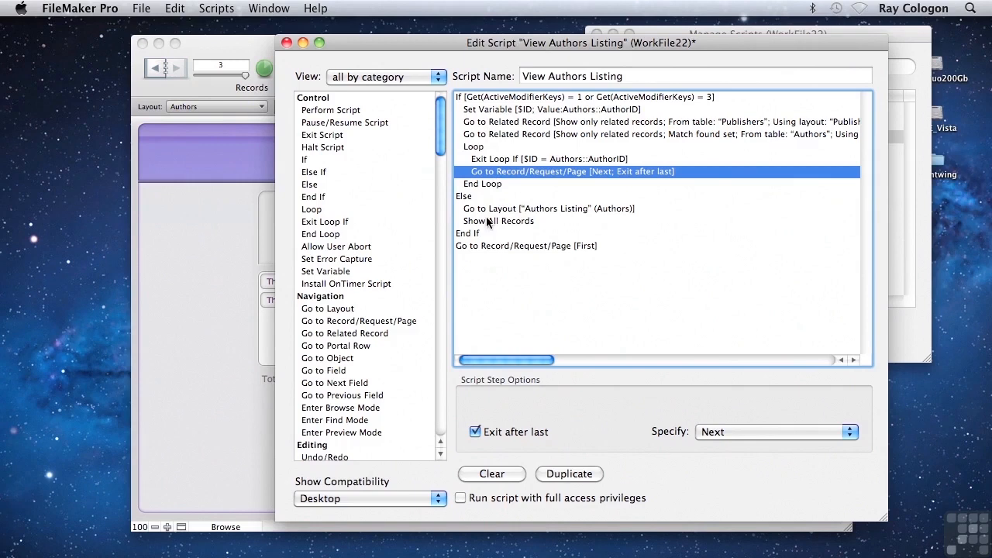
pyautogui.moveTo(474, 249)
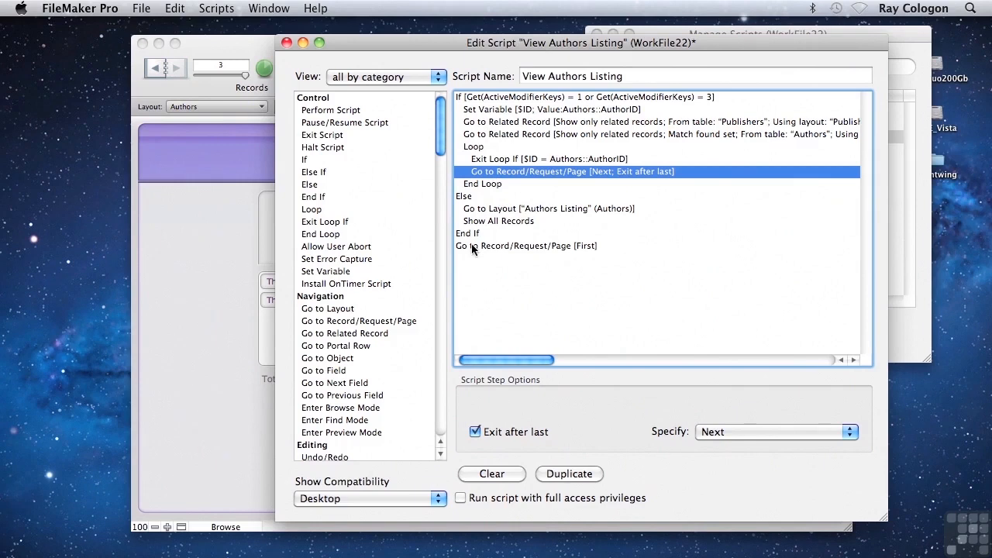
# - Remove the trailing Go to Record/Request/Page [First] step so the script ends with End If
pyautogui.click(527, 245)
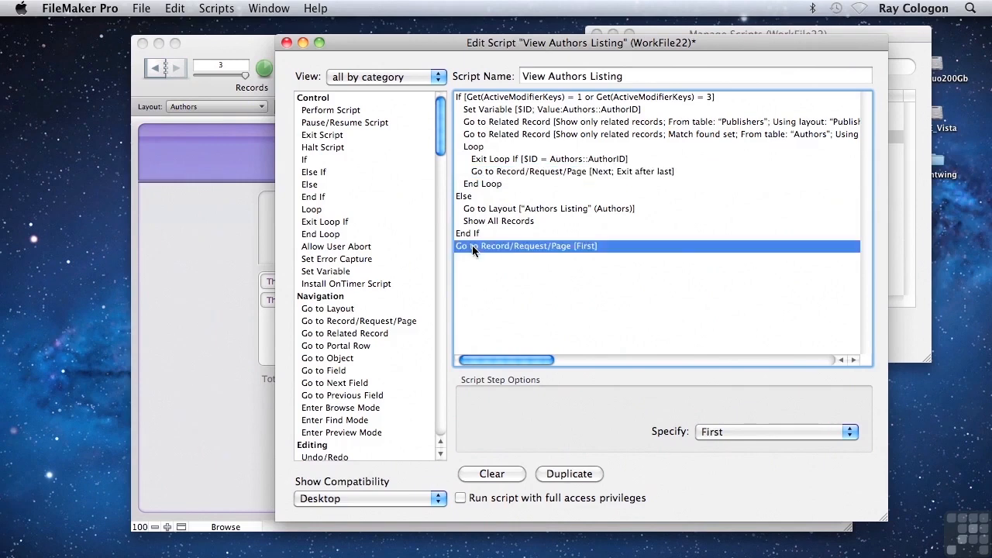
pyautogui.moveTo(481, 478)
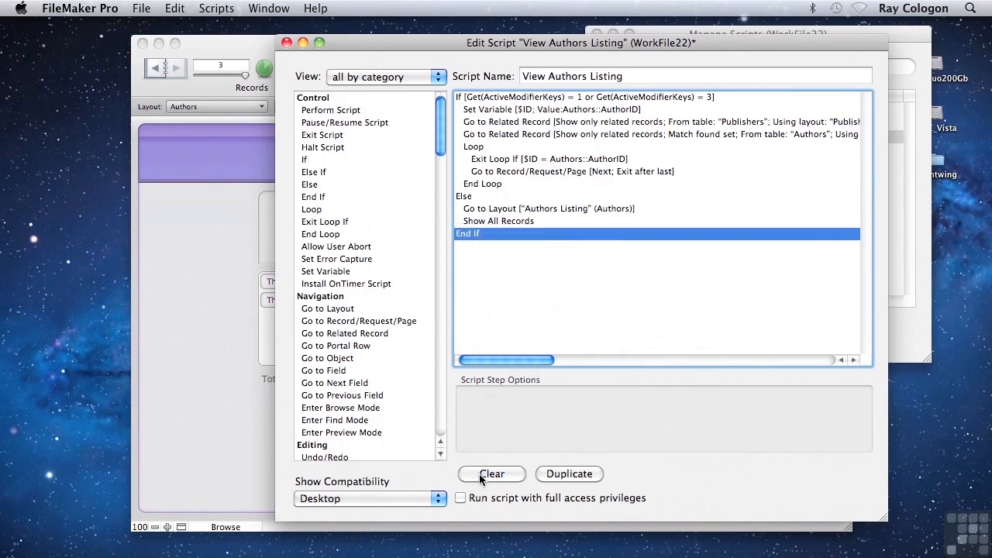
pyautogui.moveTo(238, 28)
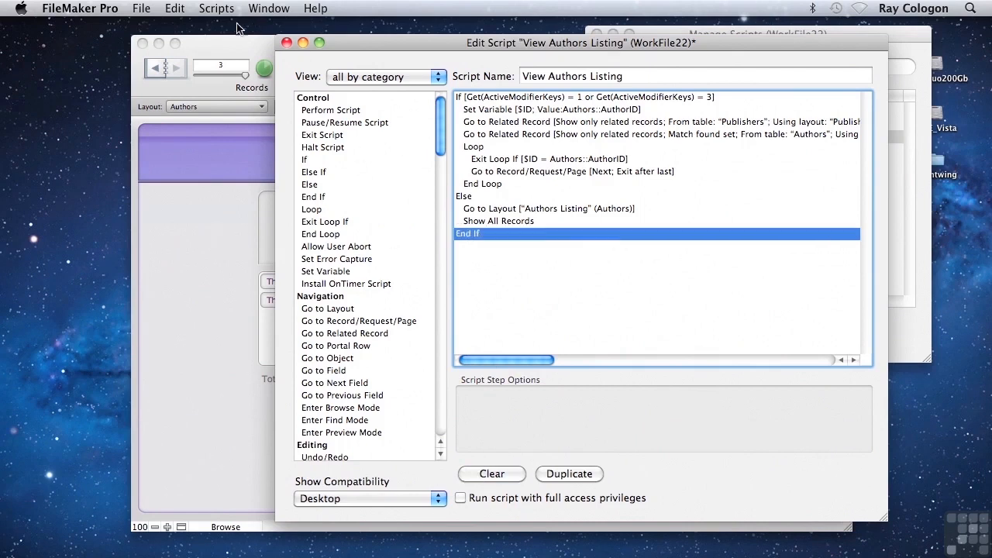
pyautogui.click(217, 9)
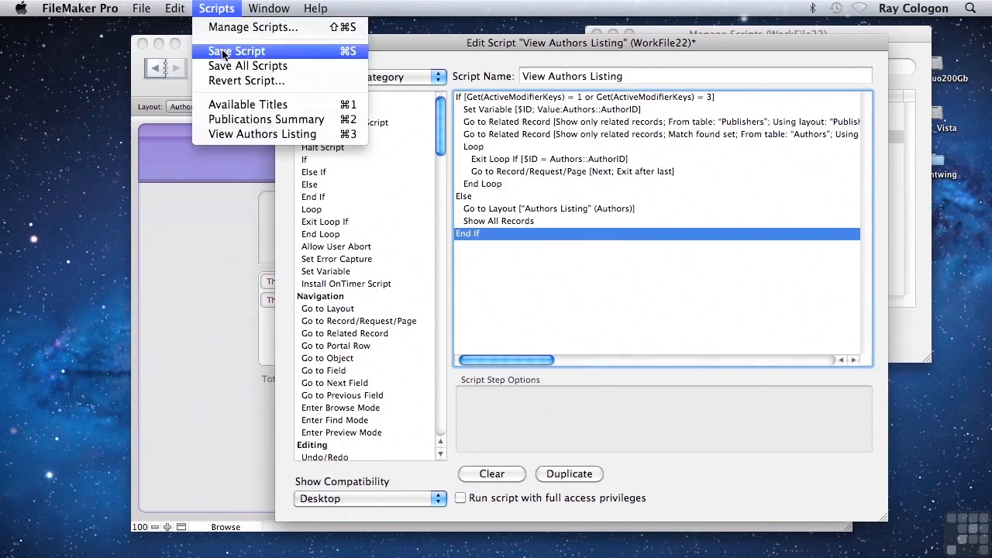
# - Save the script, close Manage Scripts and run View Authors Listing, landing on Koestler among 21 records
pyautogui.click(235, 49)
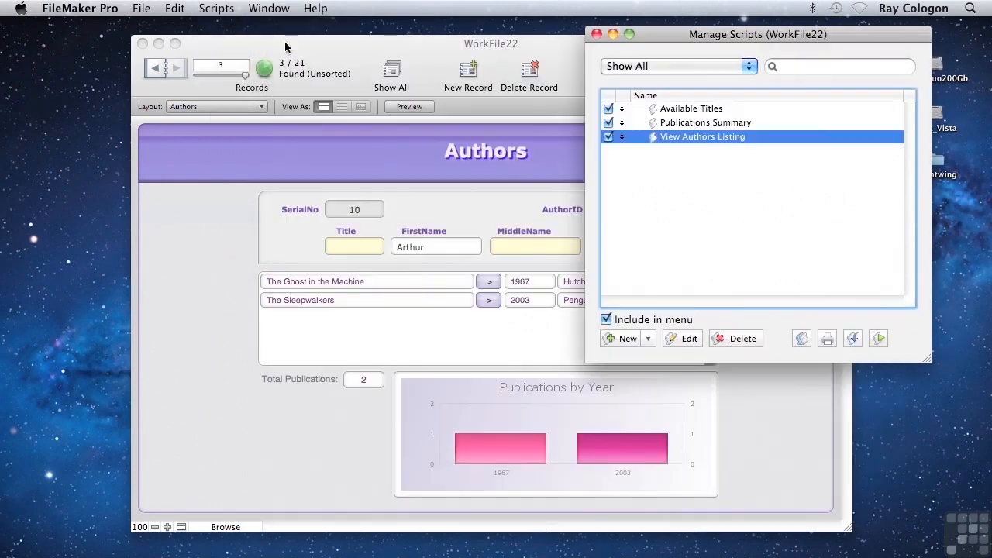
pyautogui.click(597, 34)
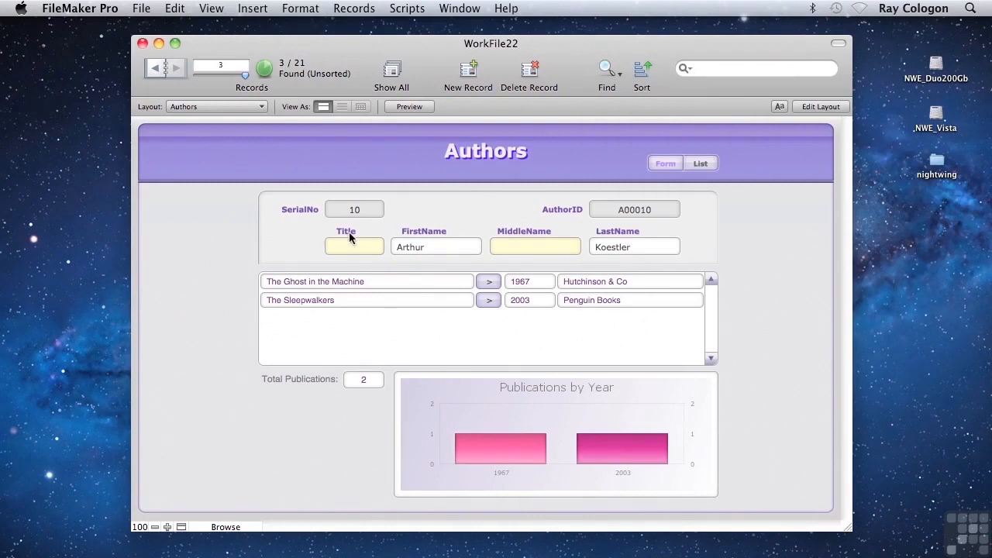
pyautogui.moveTo(388, 14)
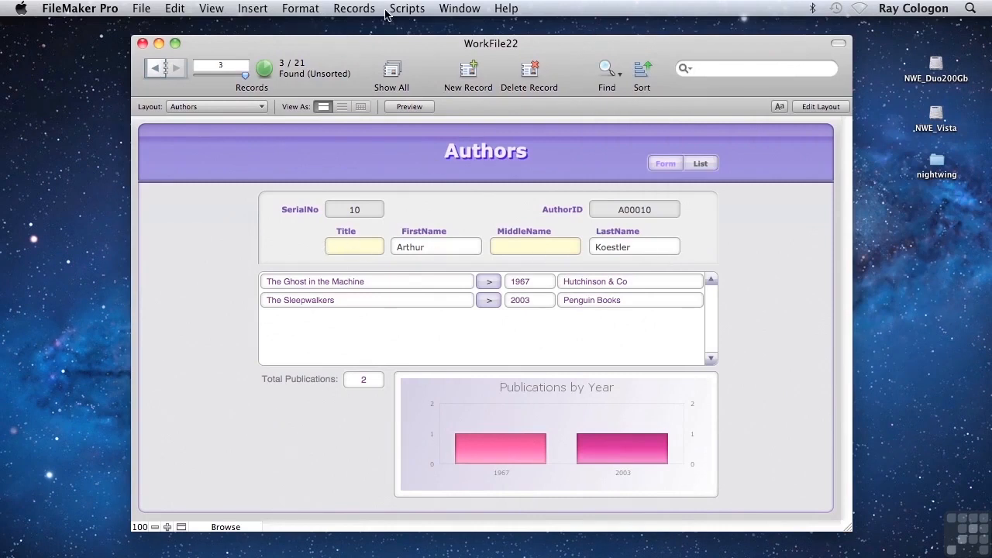
pyautogui.click(407, 9)
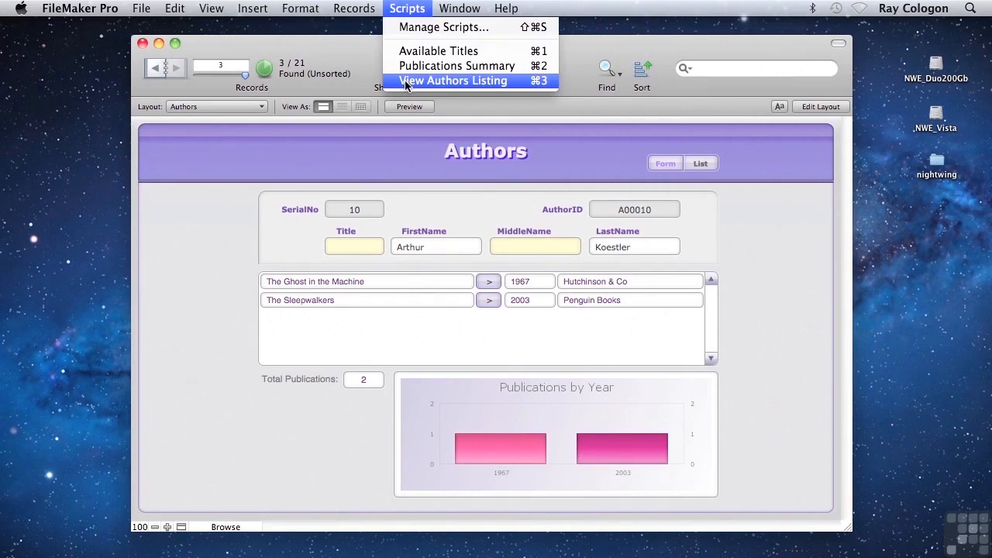
pyautogui.click(452, 80)
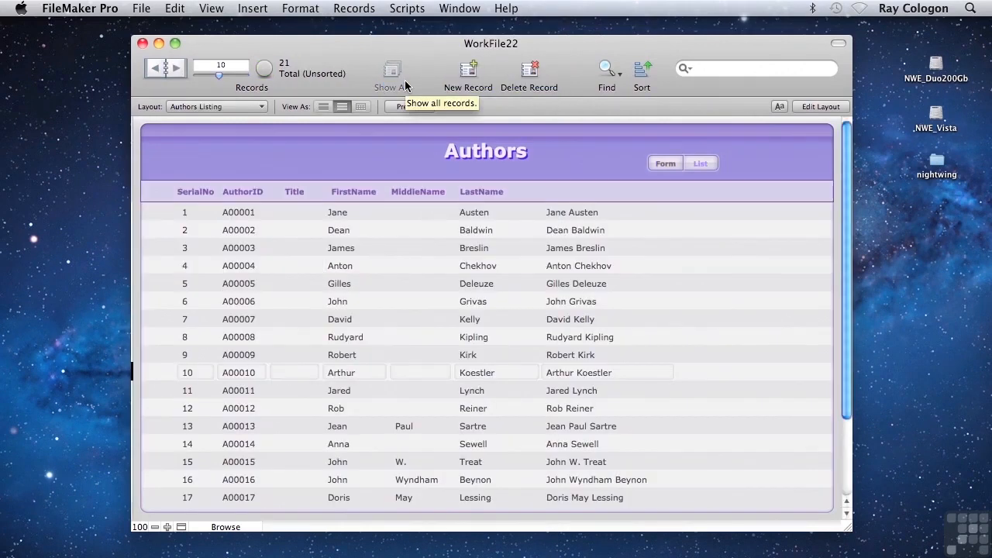
pyautogui.moveTo(281, 62)
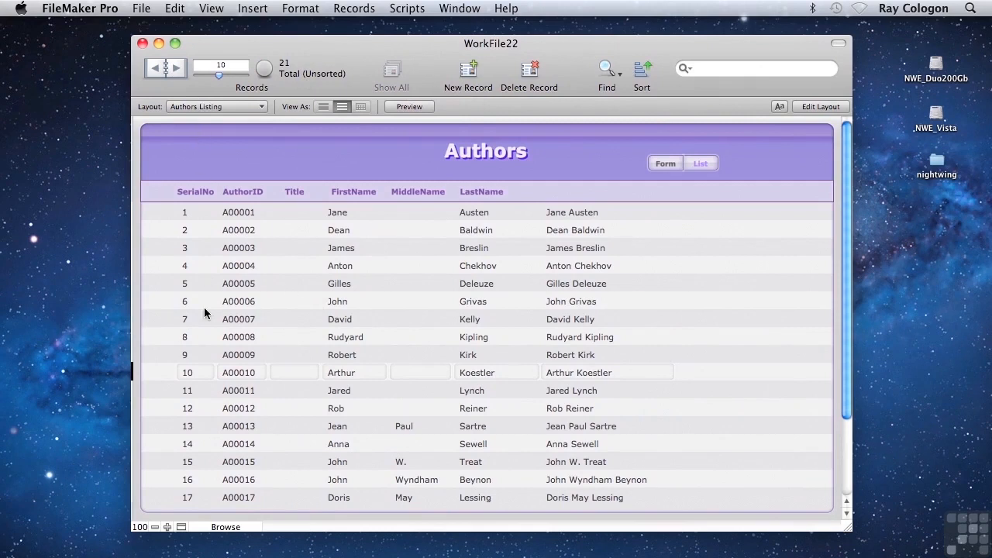
pyautogui.moveTo(638, 380)
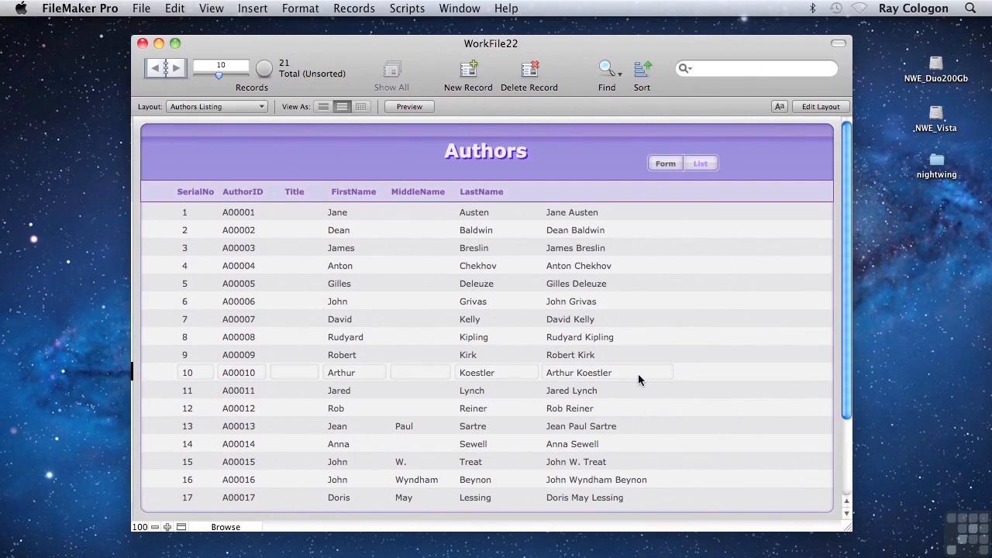
# - Check the Layout pop-up without switching and return to the Authors form
pyautogui.click(216, 105)
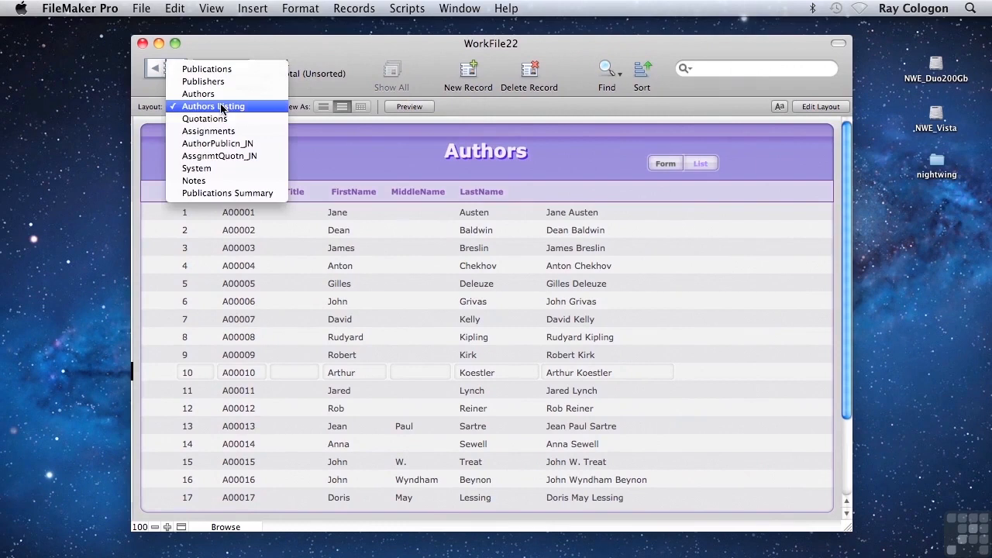
pyautogui.click(214, 105)
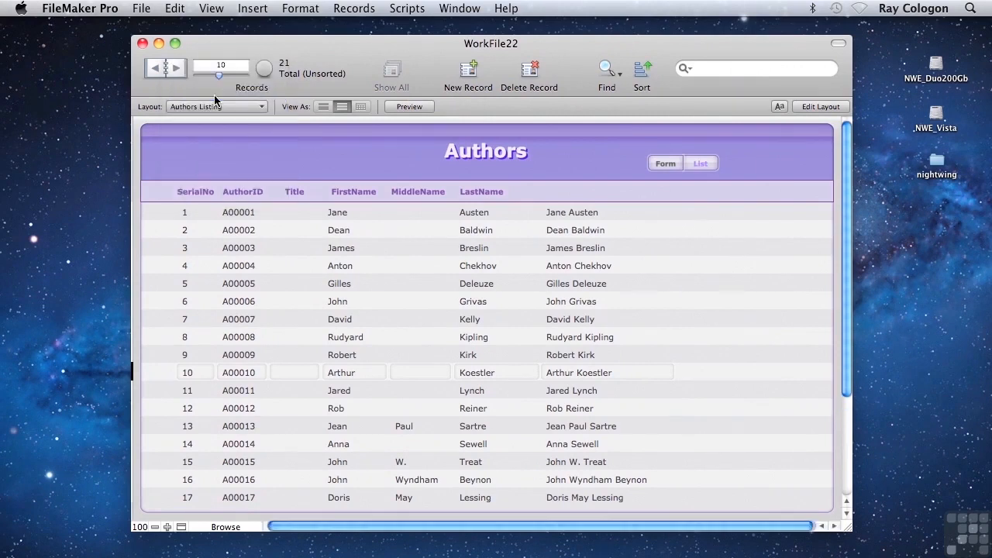
pyautogui.click(406, 9)
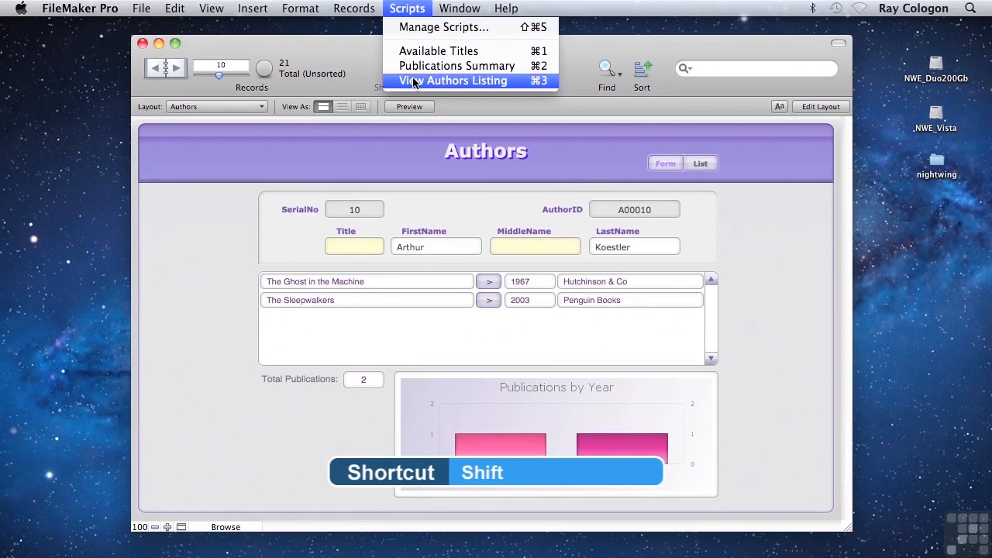
# - Run View Authors Listing with the modifier held, showing only 3 related authors with Koestler current
pyautogui.click(453, 81)
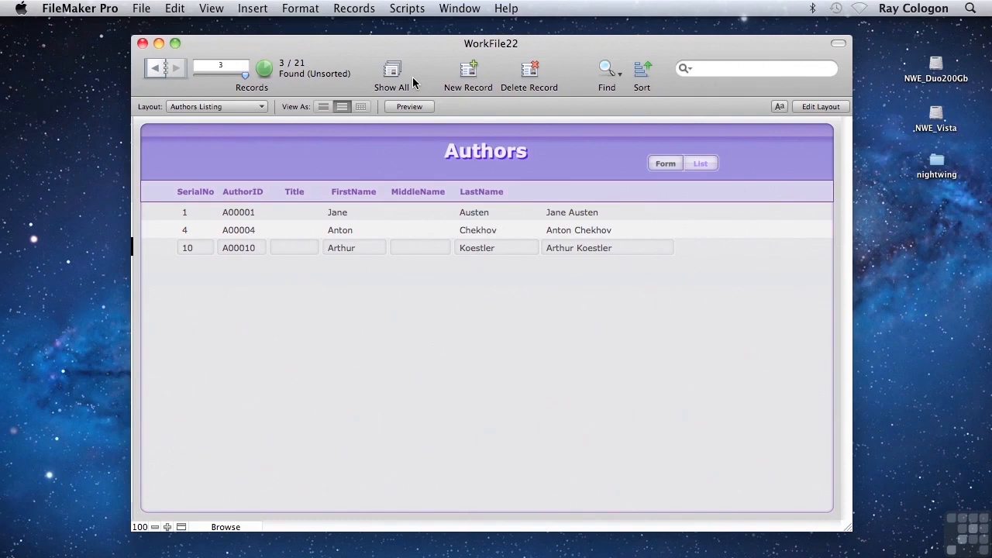
# - Reopen View Authors Listing for editing and review its If, Exit Loop If and Set Variable steps
pyautogui.click(407, 9)
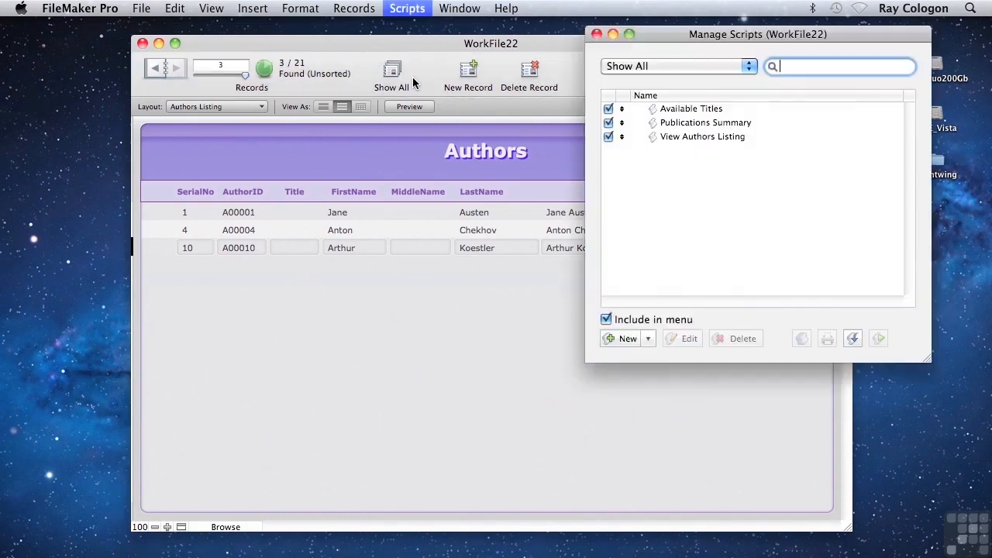
pyautogui.doubleClick(703, 137)
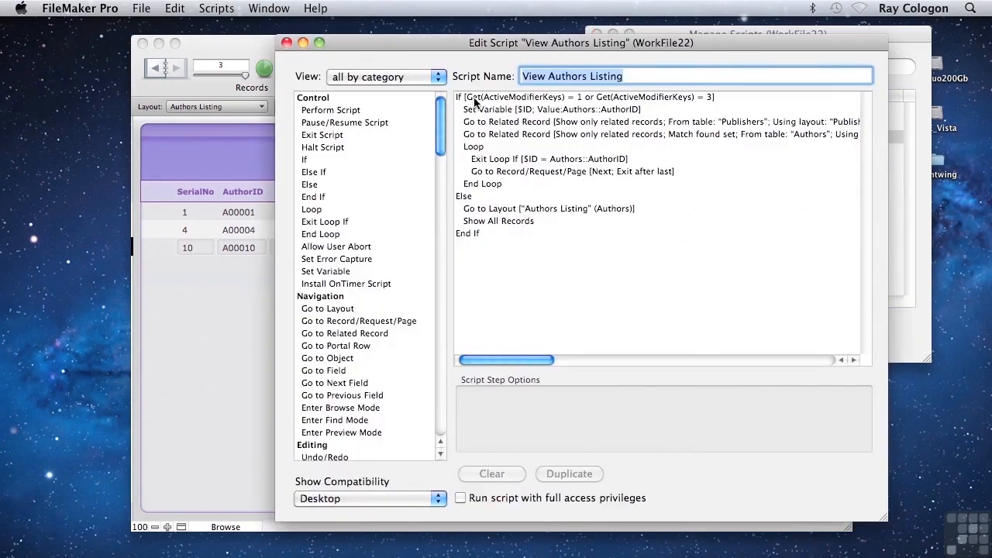
pyautogui.moveTo(484, 196)
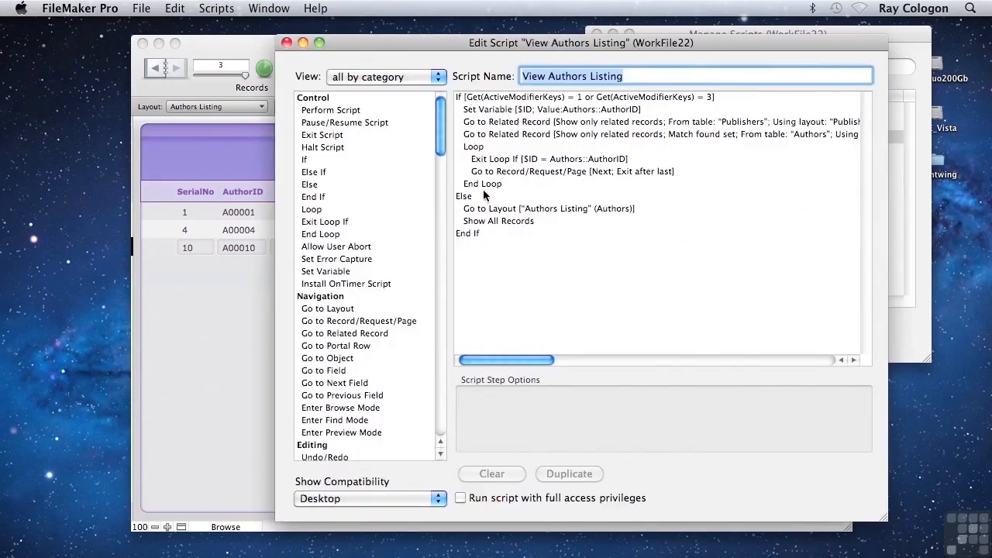
pyautogui.moveTo(476, 207)
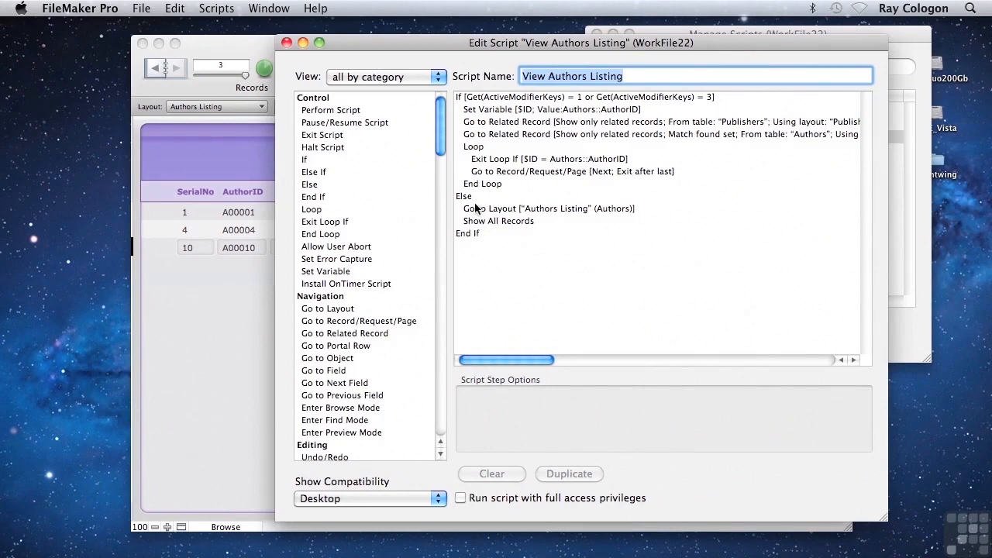
pyautogui.moveTo(474, 227)
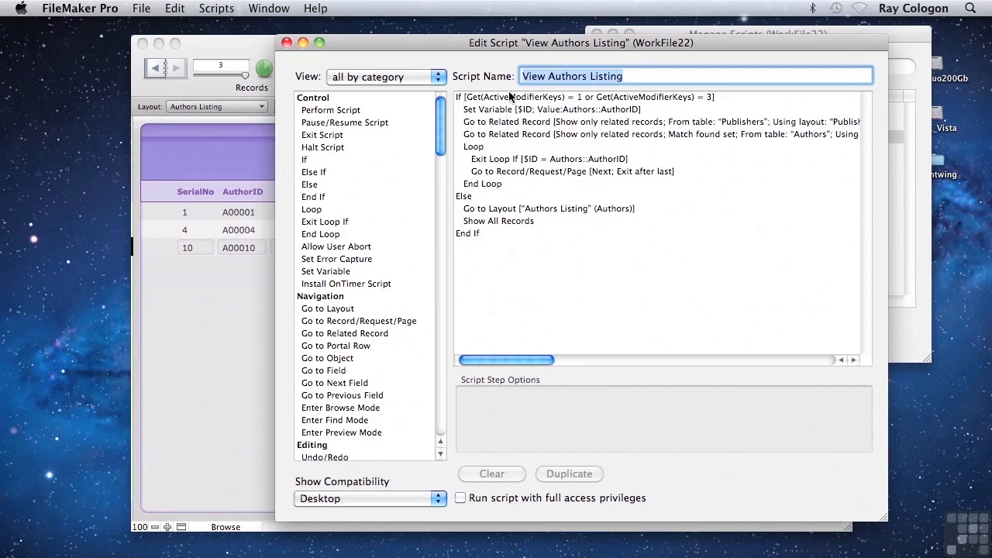
pyautogui.click(587, 96)
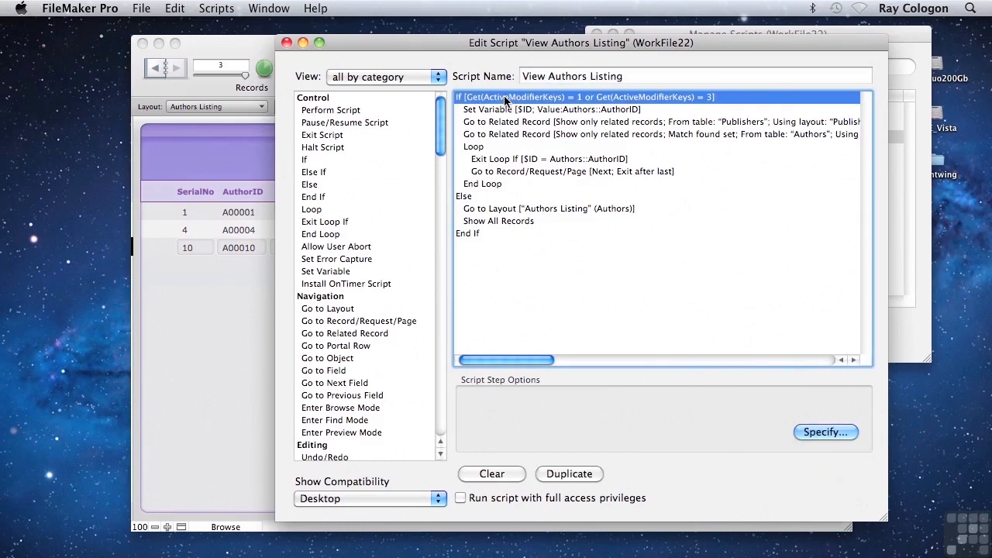
pyautogui.moveTo(484, 149)
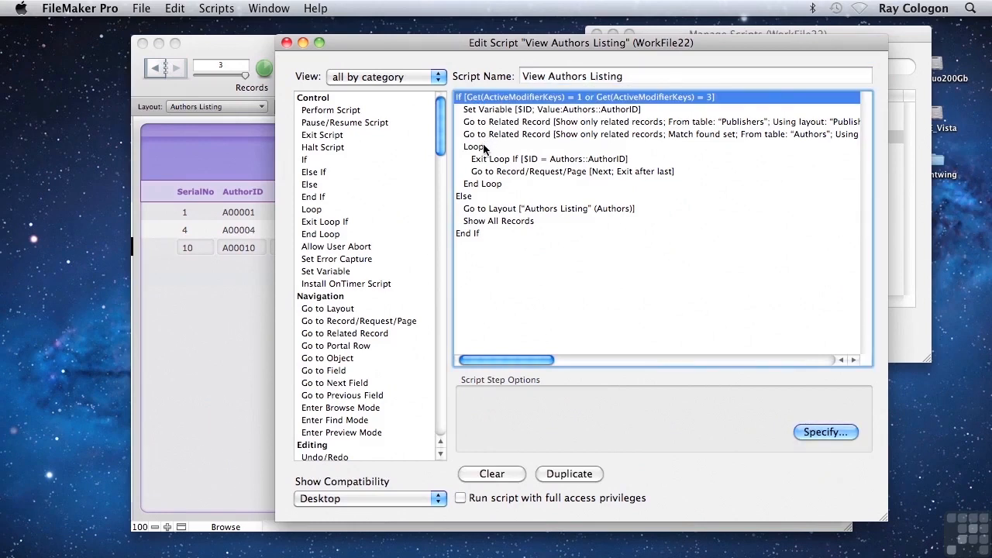
pyautogui.moveTo(484, 171)
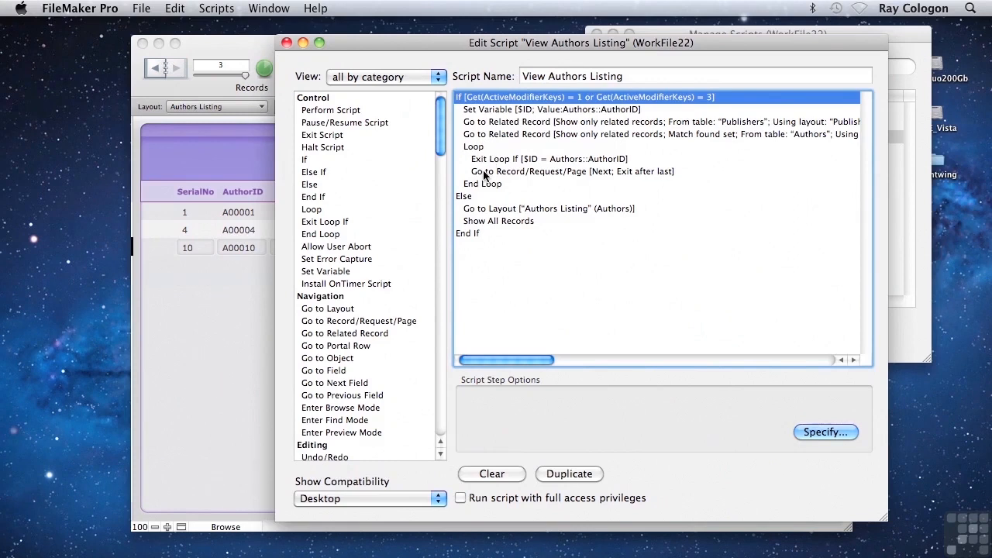
pyautogui.click(542, 158)
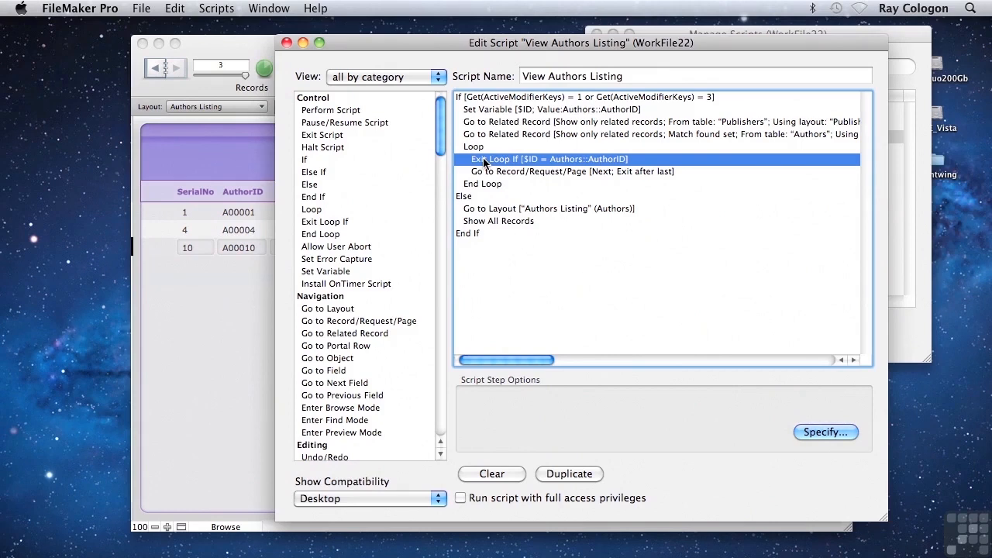
pyautogui.click(542, 109)
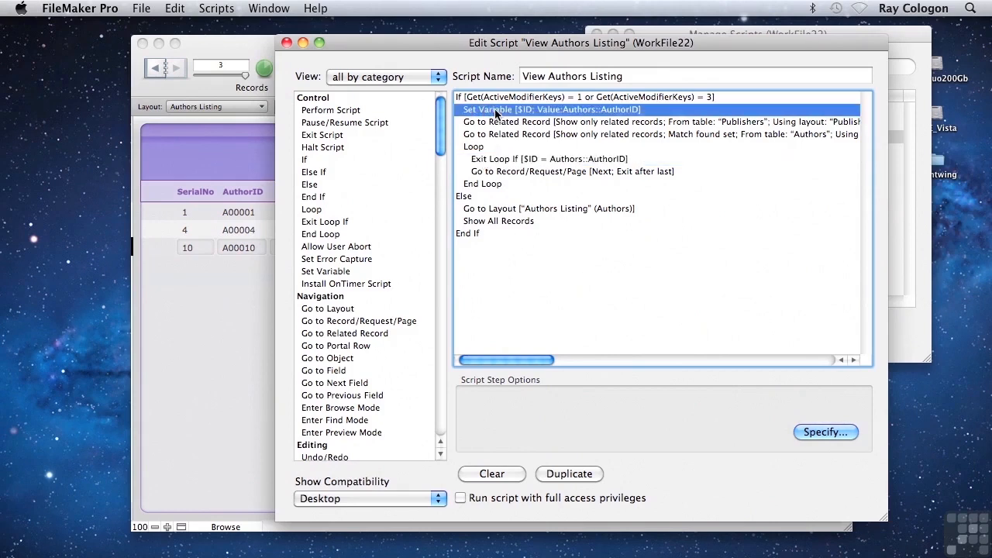